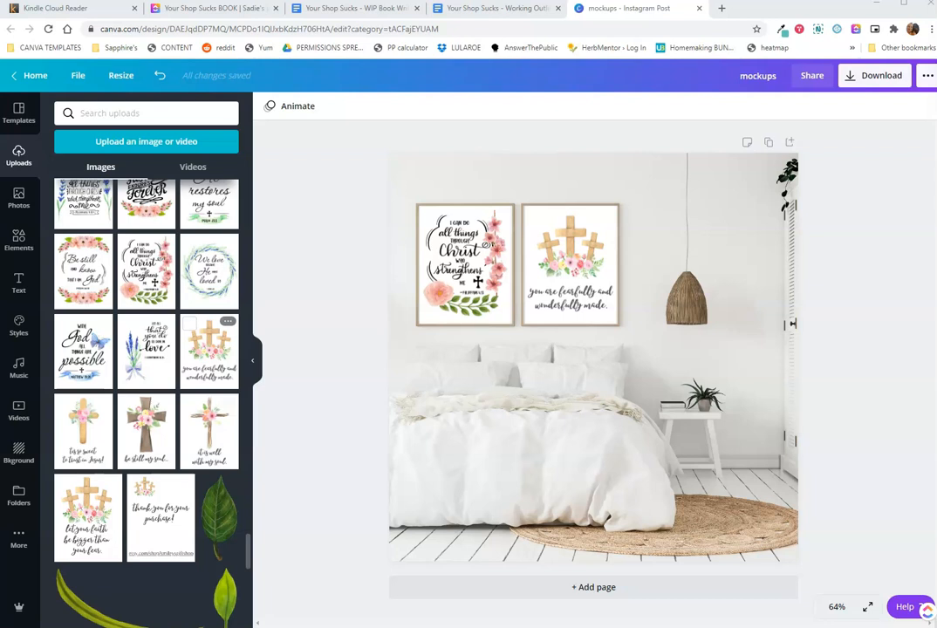
Add a blank page 2 below the bedroom two-frame mockup page
{"action": "left_click", "coordinate": [593, 587]}
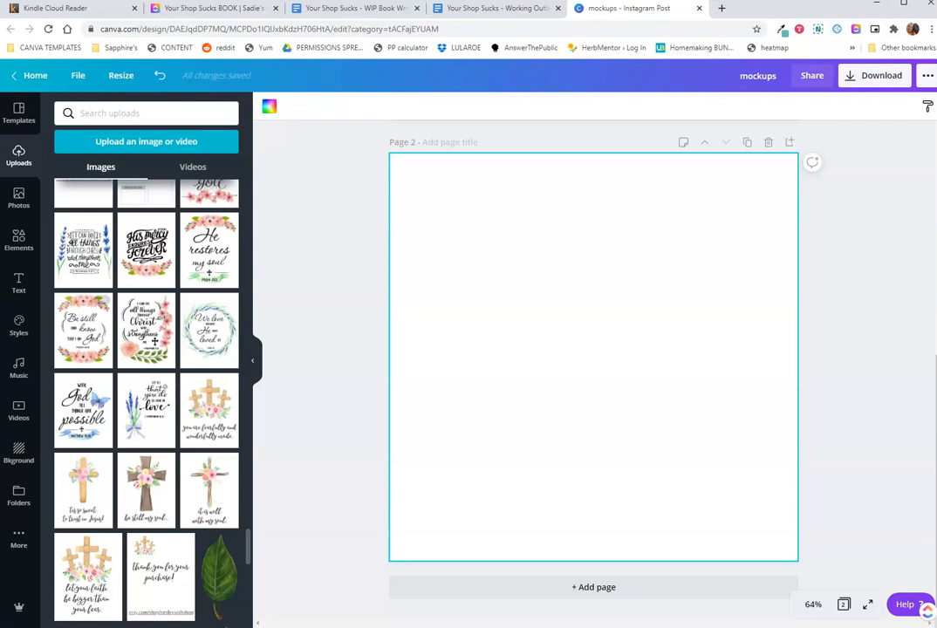
Add the bedroom frame mockup, fit the three-crosses print right, and add the brown cross print
{"action": "type", "text": "frame mockup"}
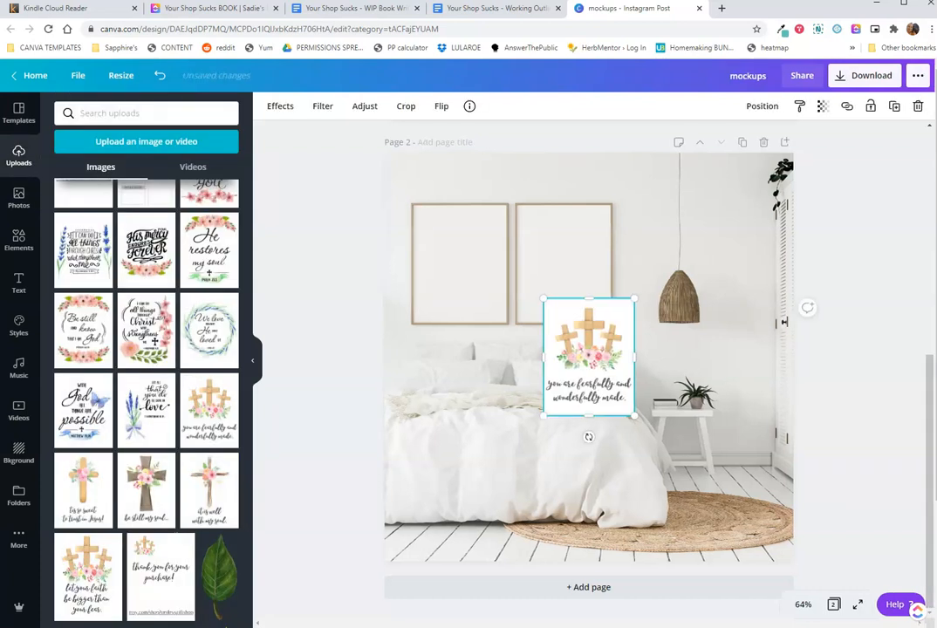
{"action": "left_click_drag", "start_coordinate": [588, 354], "coordinate": [568, 262]}
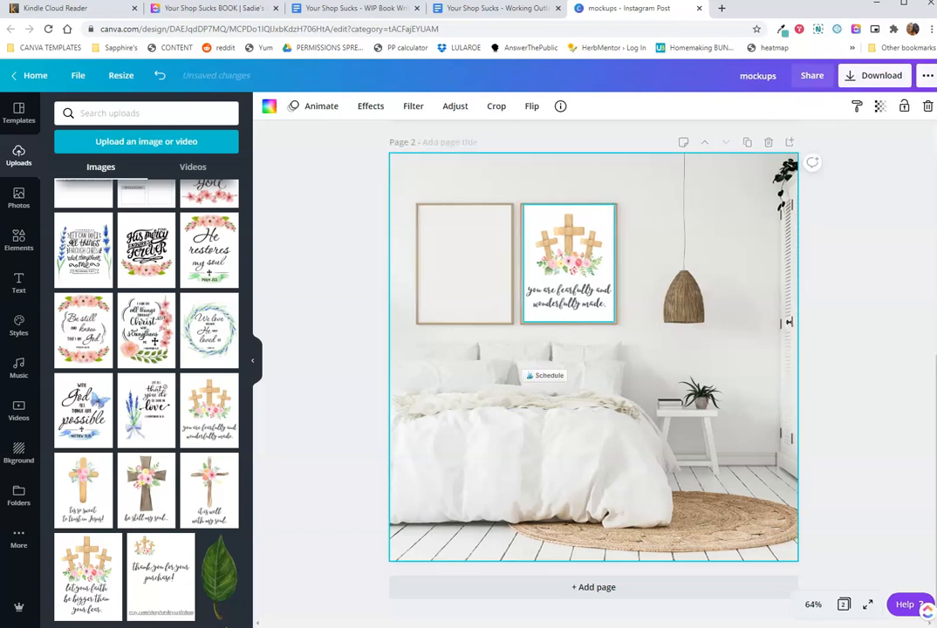
{"action": "left_click", "coordinate": [568, 262]}
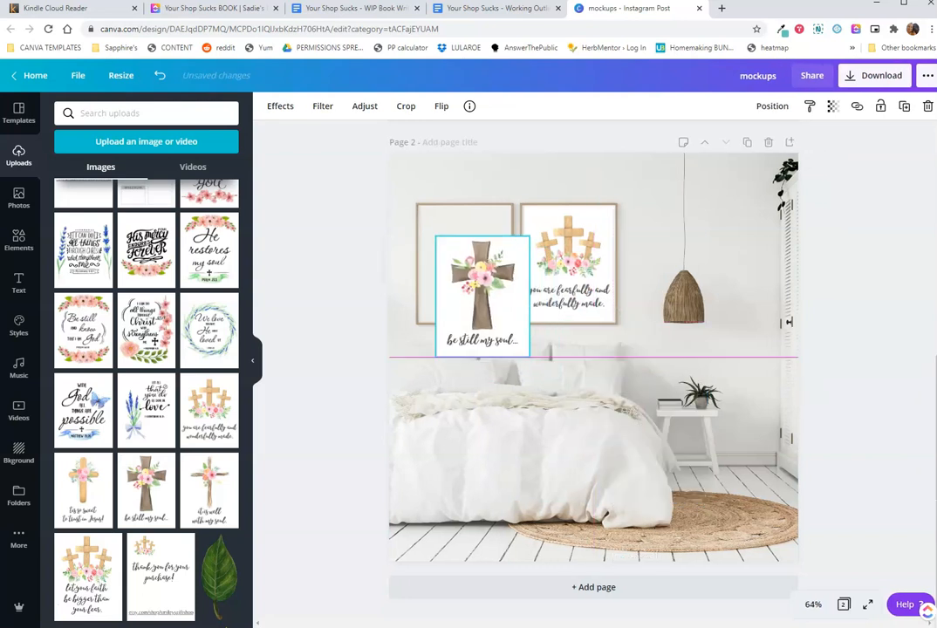
Fit the 'be still my soul' brown cross print into the left frame
{"action": "left_click_drag", "start_coordinate": [482, 292], "coordinate": [459, 265]}
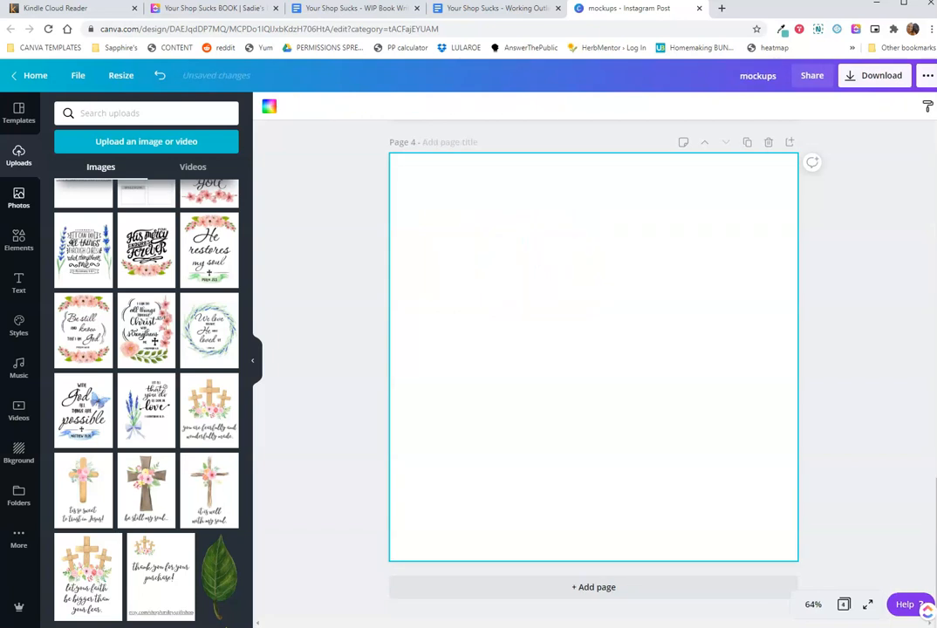
Search Photos for 'frame mockup' and place the three-frame wall photo on page 4
{"action": "type", "text": "frame mockup"}
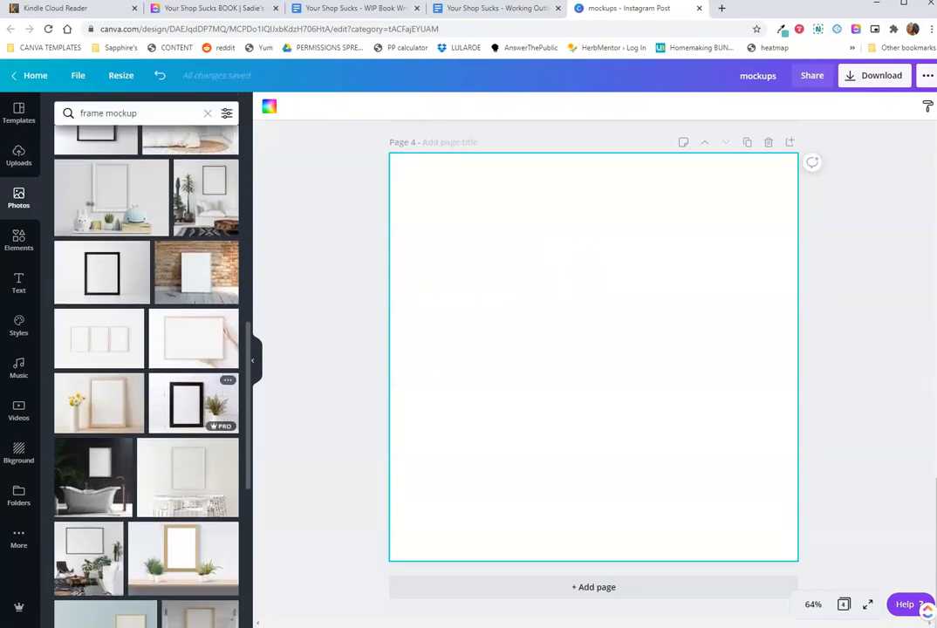
{"action": "scroll", "scroll_direction": "down", "scroll_amount": 3}
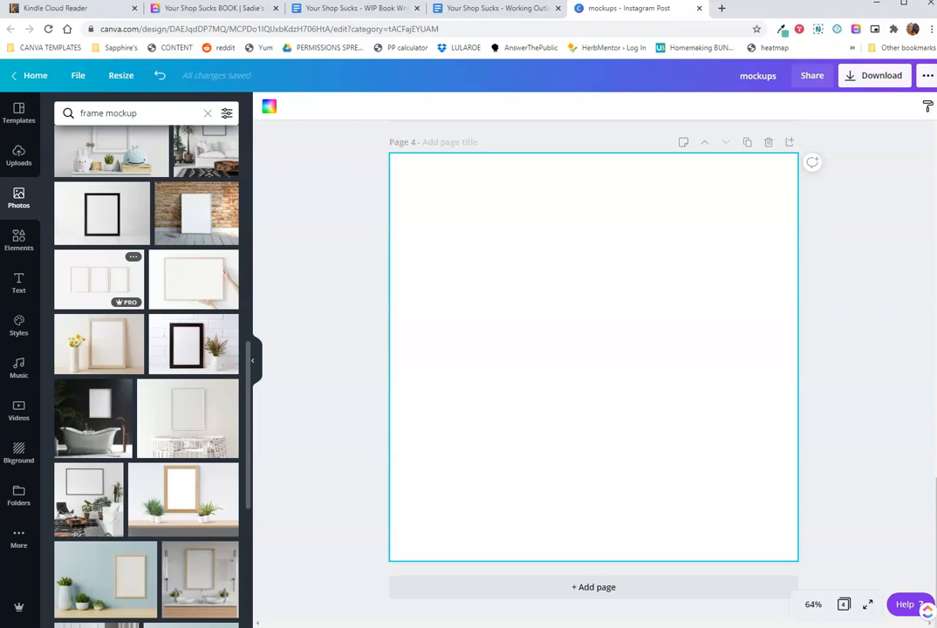
{"action": "left_click", "coordinate": [99, 280]}
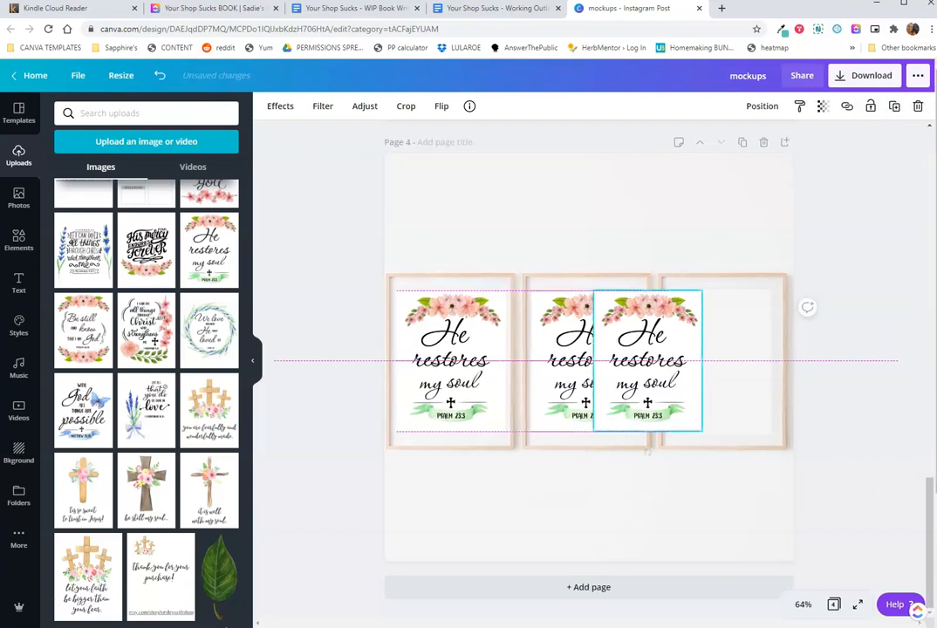
Drag the third 'He restores my soul' print into the right frame on page 4
{"action": "left_click_drag", "start_coordinate": [647, 360], "coordinate": [722, 360]}
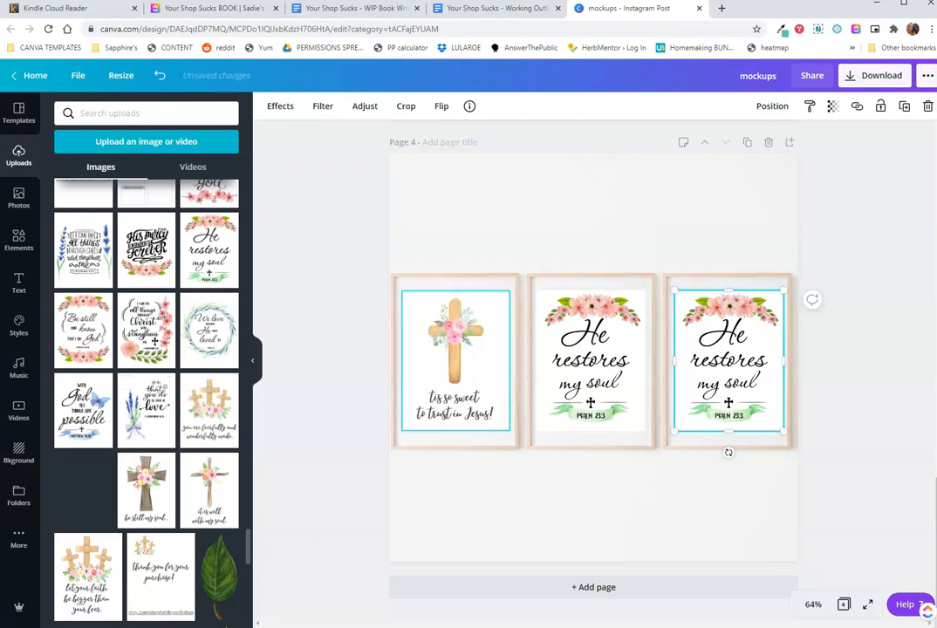
{"action": "scroll", "scroll_direction": "down", "scroll_amount": 3}
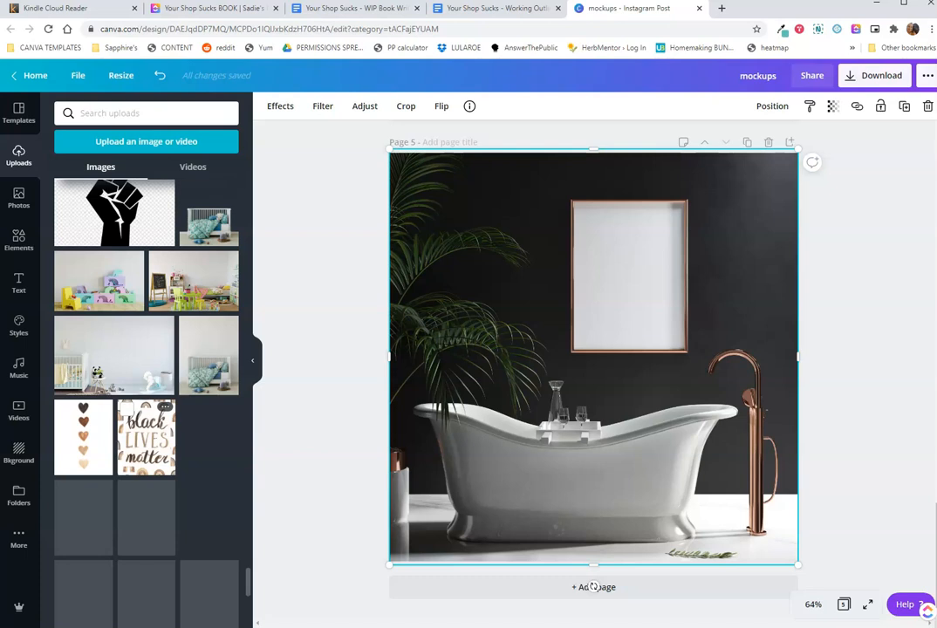
Scroll past the bathtub mockup and switch to the 'ppps mockups' design
{"action": "scroll", "scroll_direction": "down", "scroll_amount": 3}
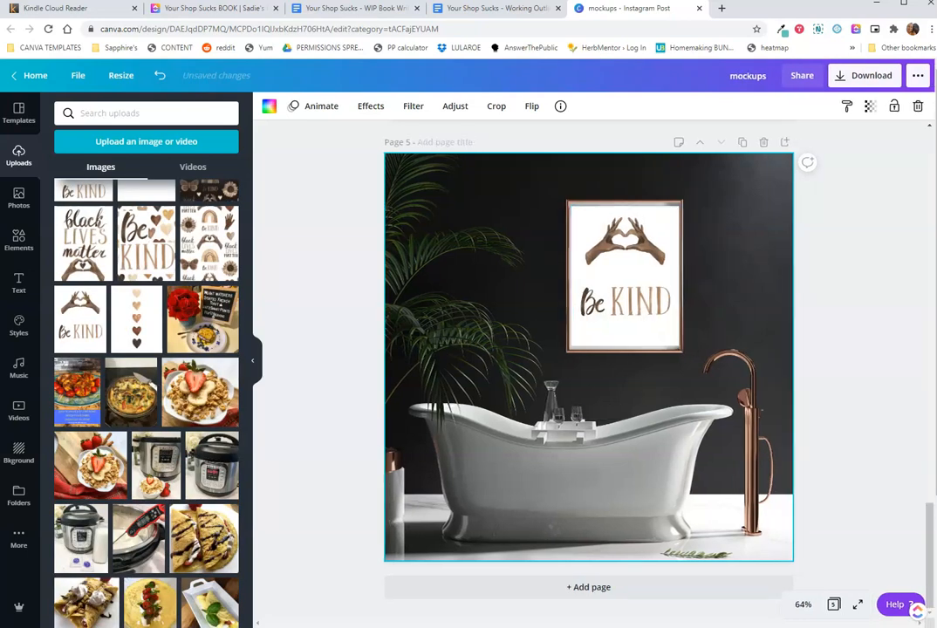
{"action": "left_click", "coordinate": [870, 75]}
{"action": "type", "text": "ppps "}
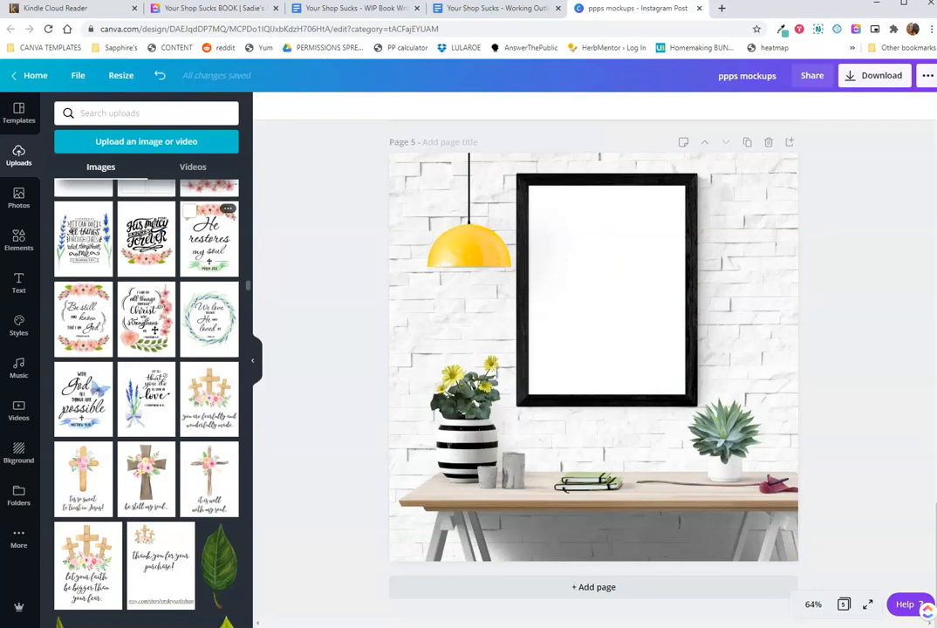
Put the 'GOD bless you' print in the brick-wall frame and add a sixth page
{"action": "left_click", "coordinate": [208, 270]}
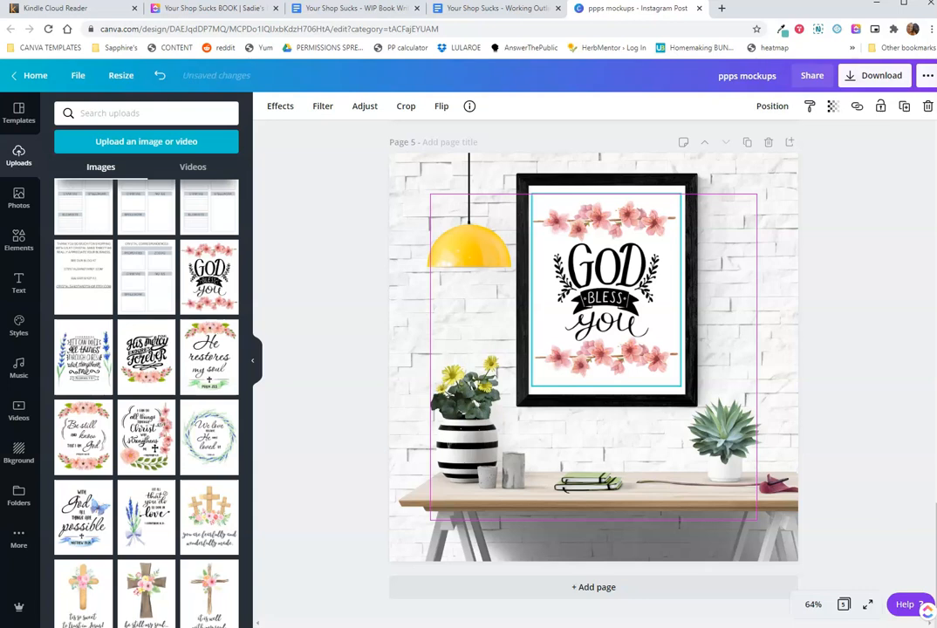
{"action": "left_click", "coordinate": [209, 436]}
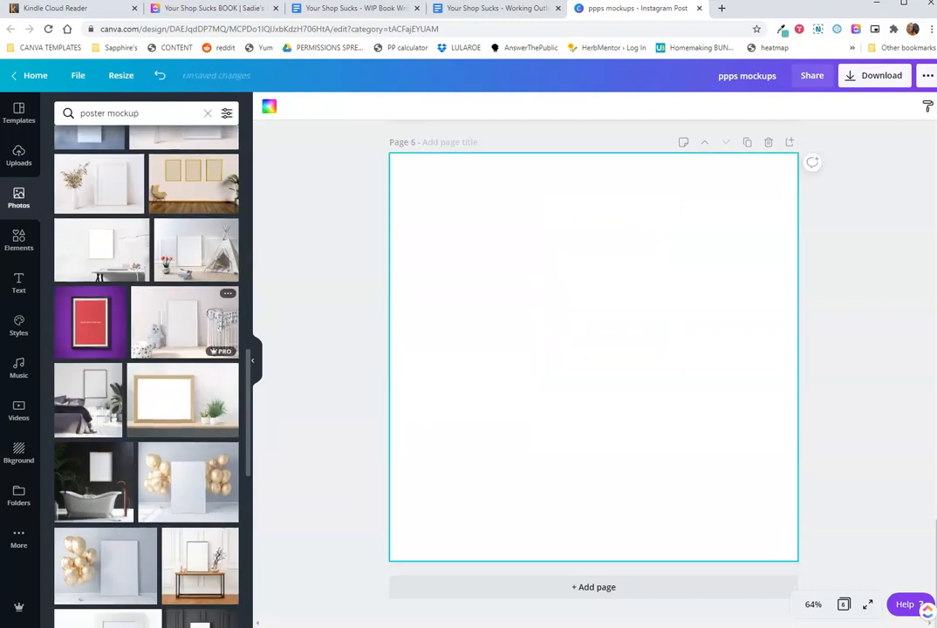
Place a leaning-frame poster mockup on page 6 and fit the scripture print into its frame
{"action": "left_click", "coordinate": [183, 323]}
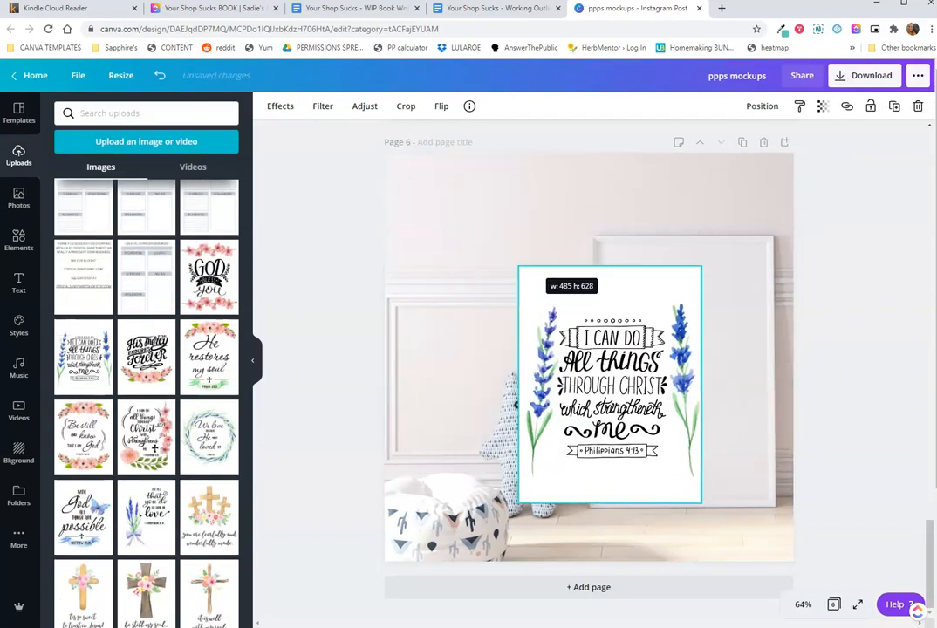
{"action": "left_click_drag", "start_coordinate": [609, 383], "coordinate": [691, 362]}
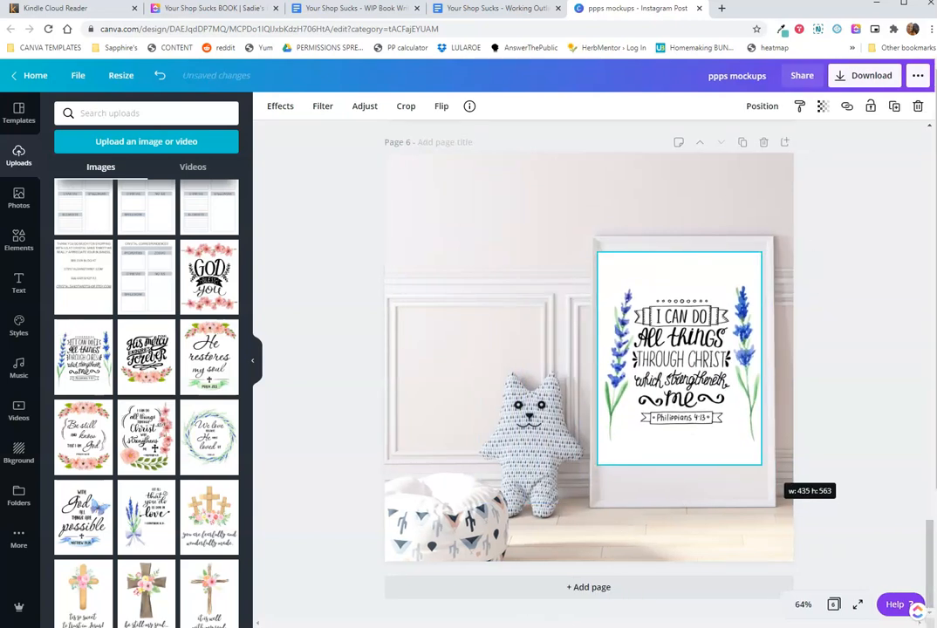
{"action": "left_click_drag", "start_coordinate": [681, 358], "coordinate": [688, 379]}
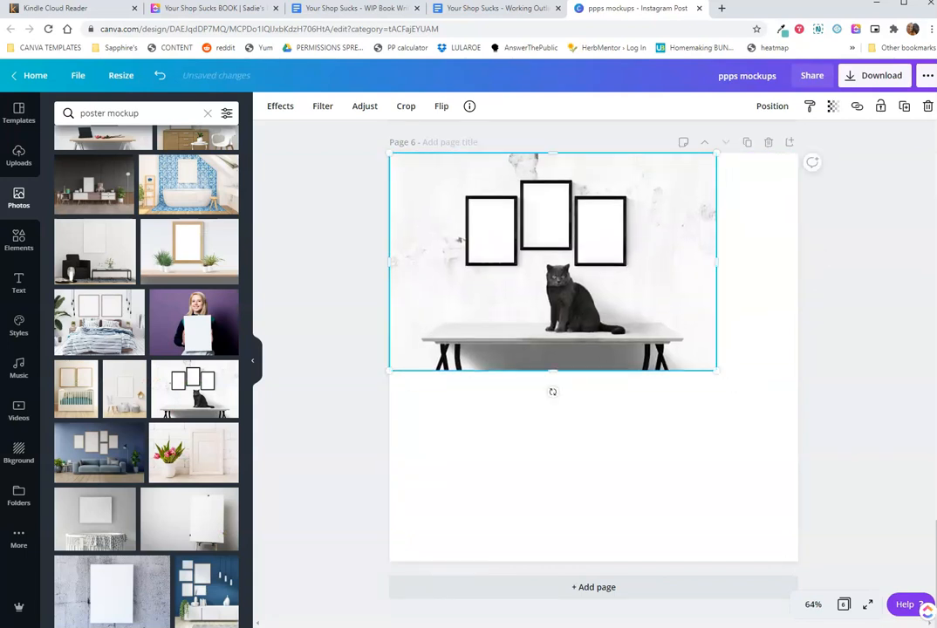
Stretch the three-frame cat photo across the page width and show uploaded images
{"action": "left_click_drag", "start_coordinate": [715, 370], "coordinate": [807, 430]}
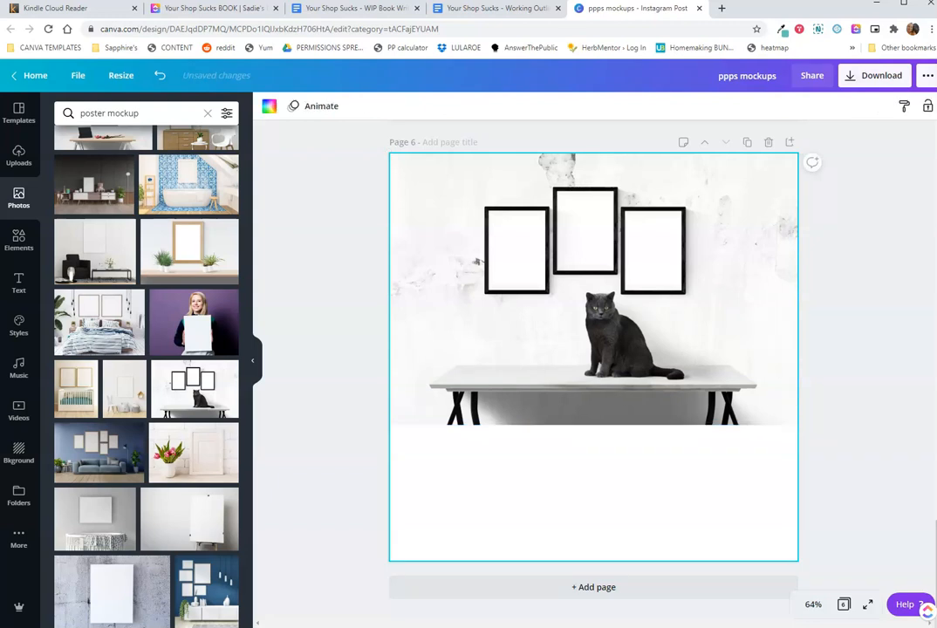
{"action": "left_click", "coordinate": [18, 155]}
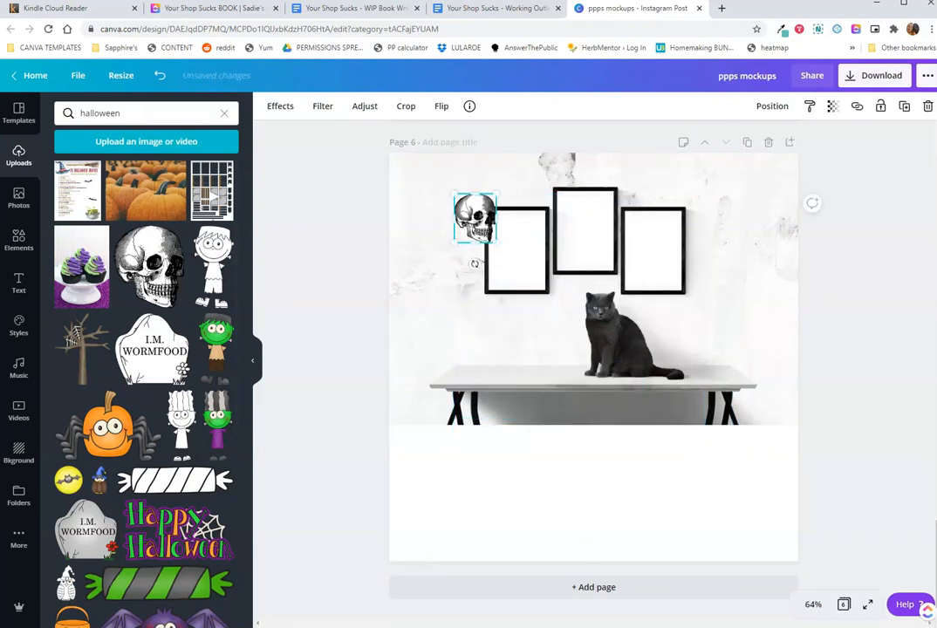
Fill the side frames with black-and-white skulls and the middle frame with a red skull
{"action": "left_click_drag", "start_coordinate": [474, 216], "coordinate": [516, 253]}
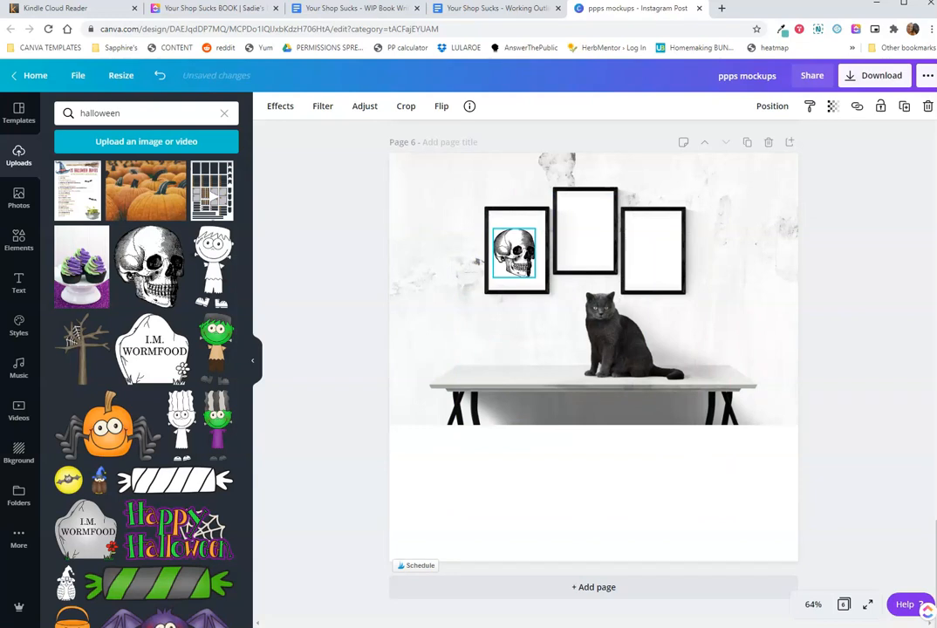
{"action": "left_click", "coordinate": [514, 253]}
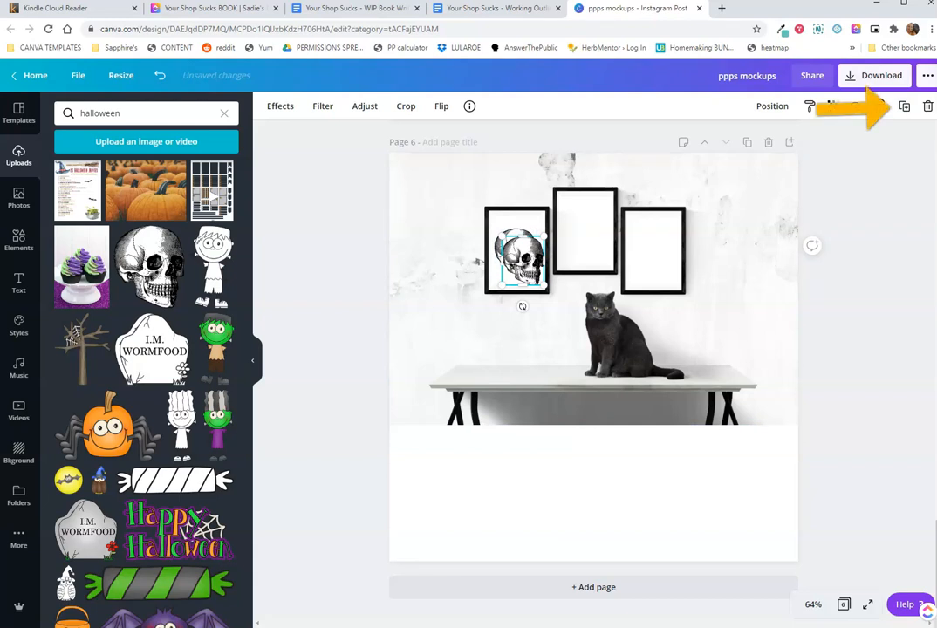
{"action": "left_click", "coordinate": [364, 106]}
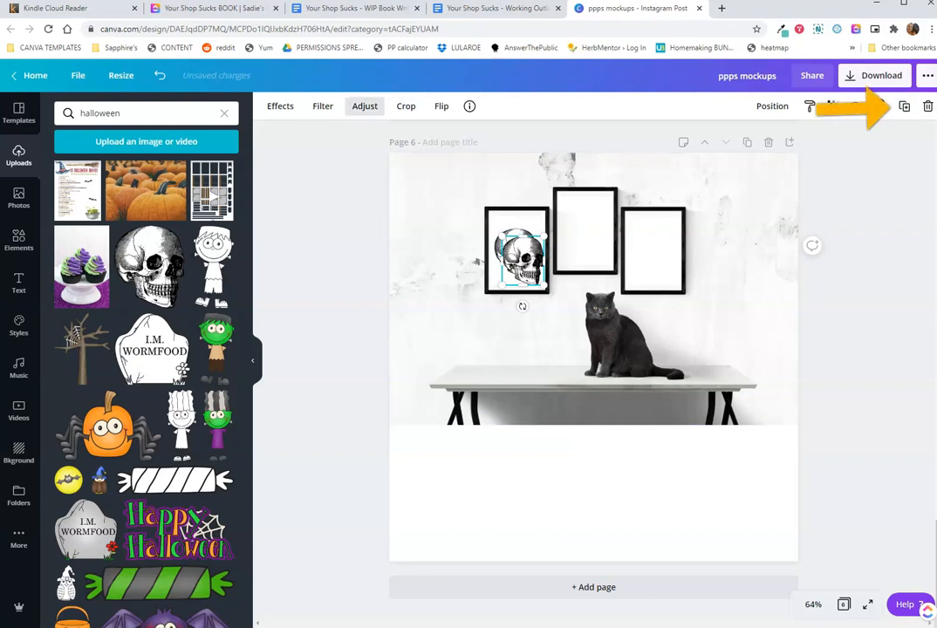
{"action": "left_click", "coordinate": [403, 106]}
{"action": "type", "text": "black cat"}
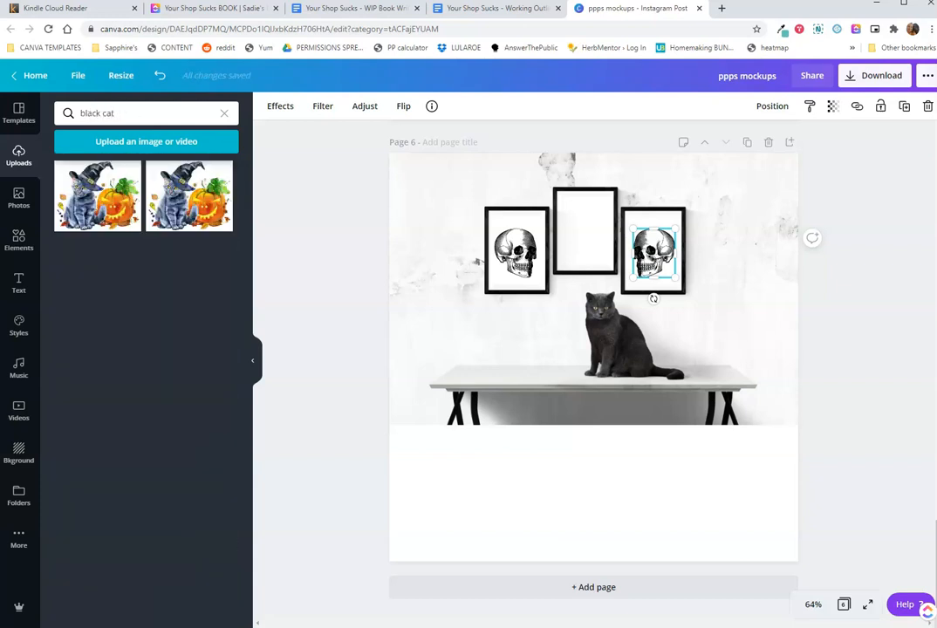
{"action": "type", "text": "skull"}
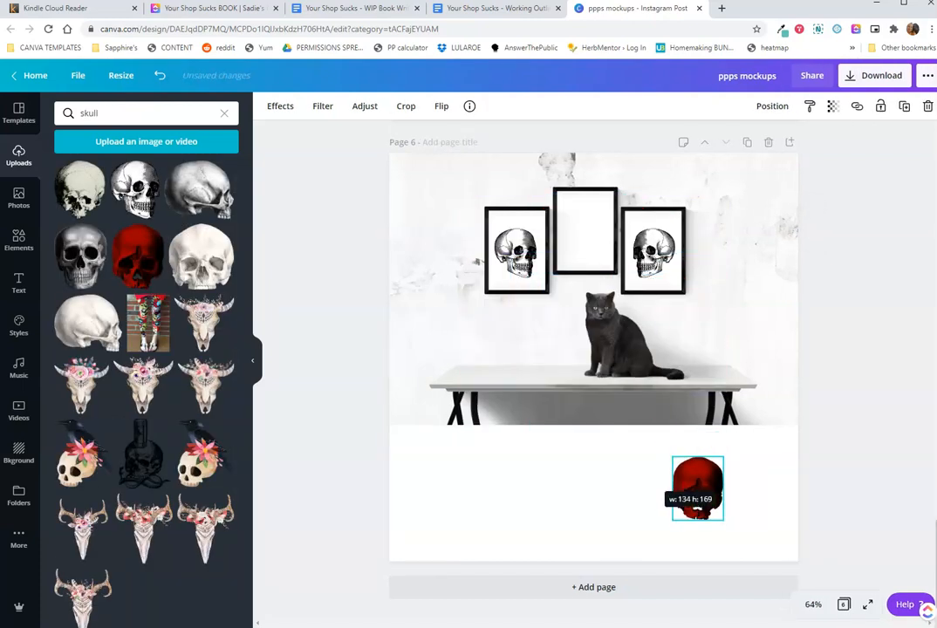
{"action": "left_click_drag", "start_coordinate": [696, 488], "coordinate": [584, 236]}
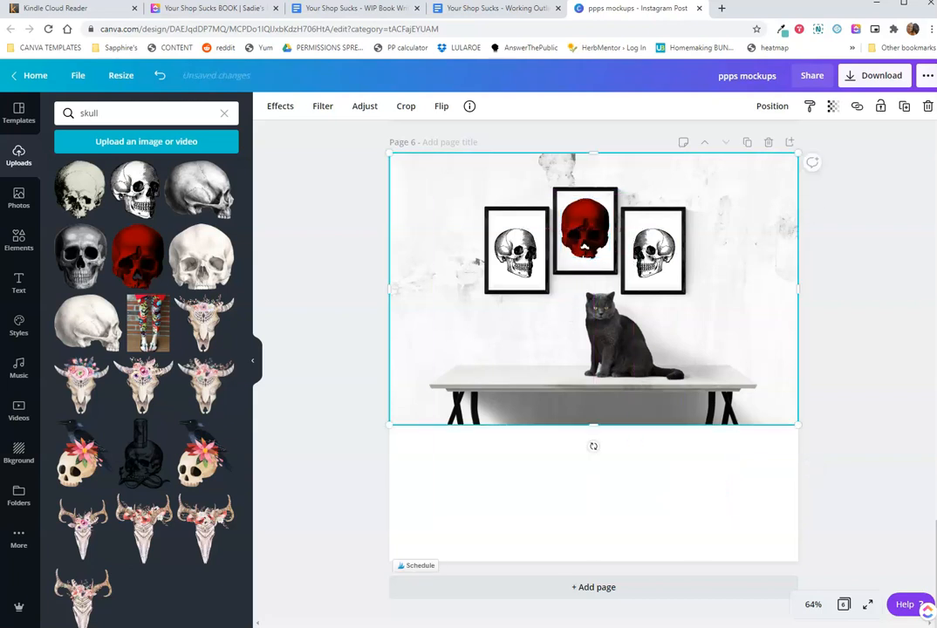
{"action": "left_click", "coordinate": [18, 281]}
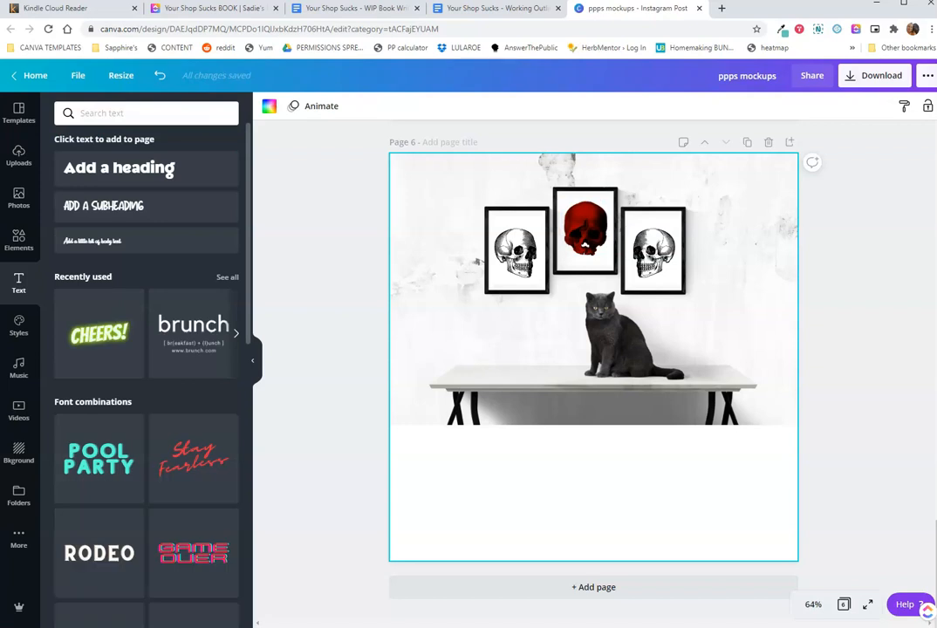
Add a dark red 'Skull Wall Art' heading in Creepy Witch, size 153, below the framed skulls
{"action": "left_click", "coordinate": [119, 167]}
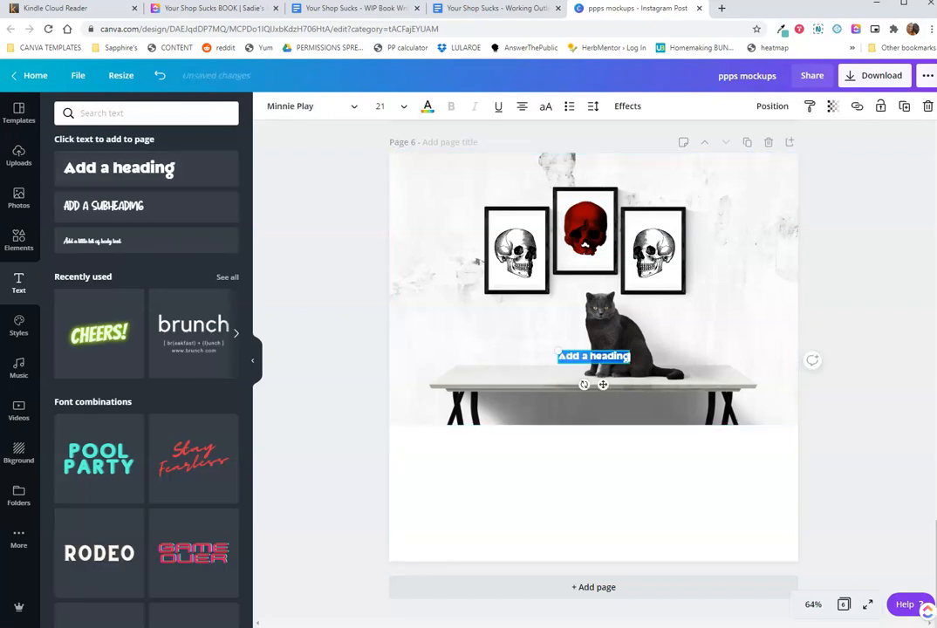
{"action": "left_click", "coordinate": [593, 355]}
{"action": "type", "text": "Skull Wall art"}
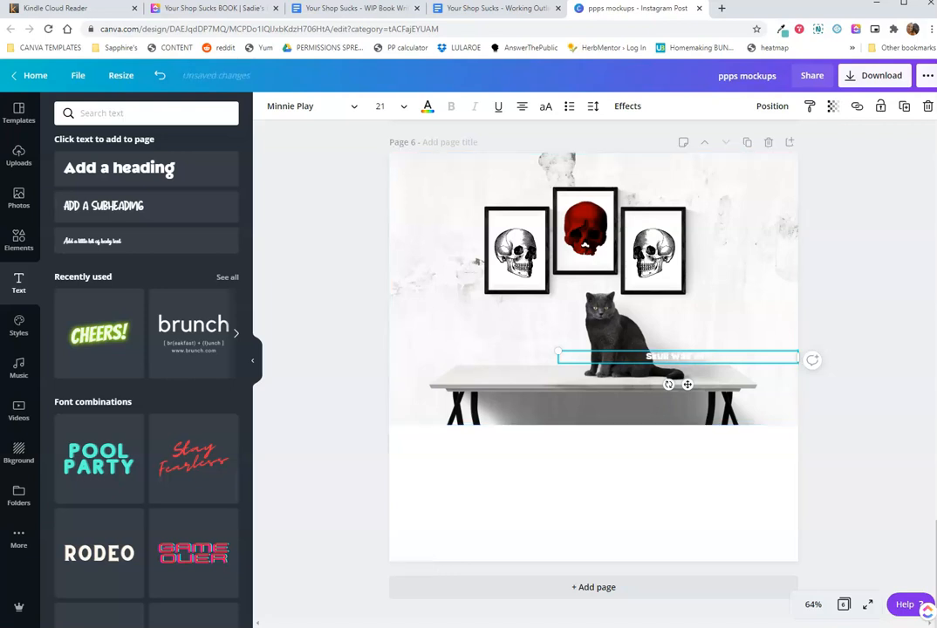
{"action": "left_click", "coordinate": [309, 105]}
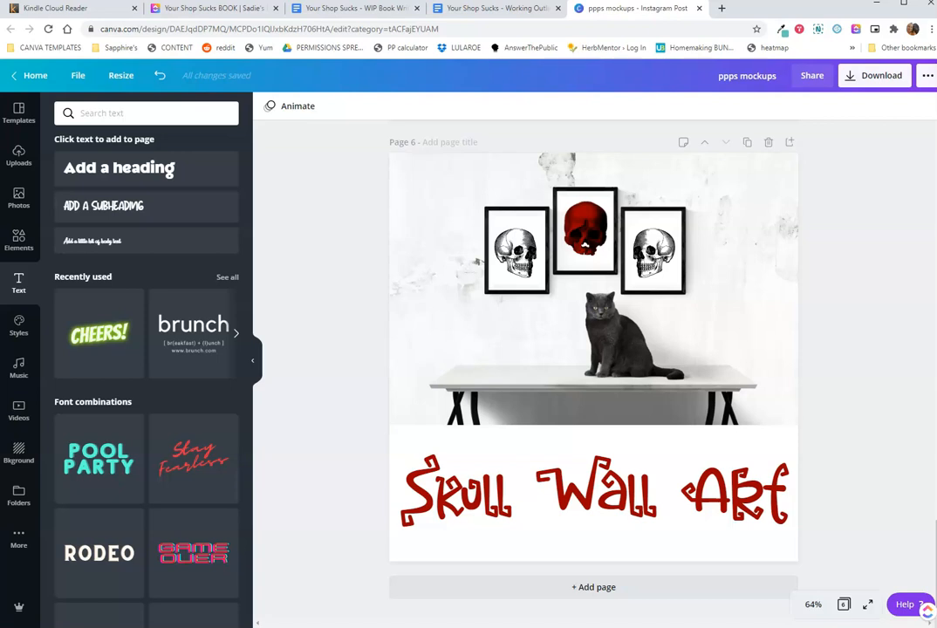
{"action": "left_click", "coordinate": [593, 489]}
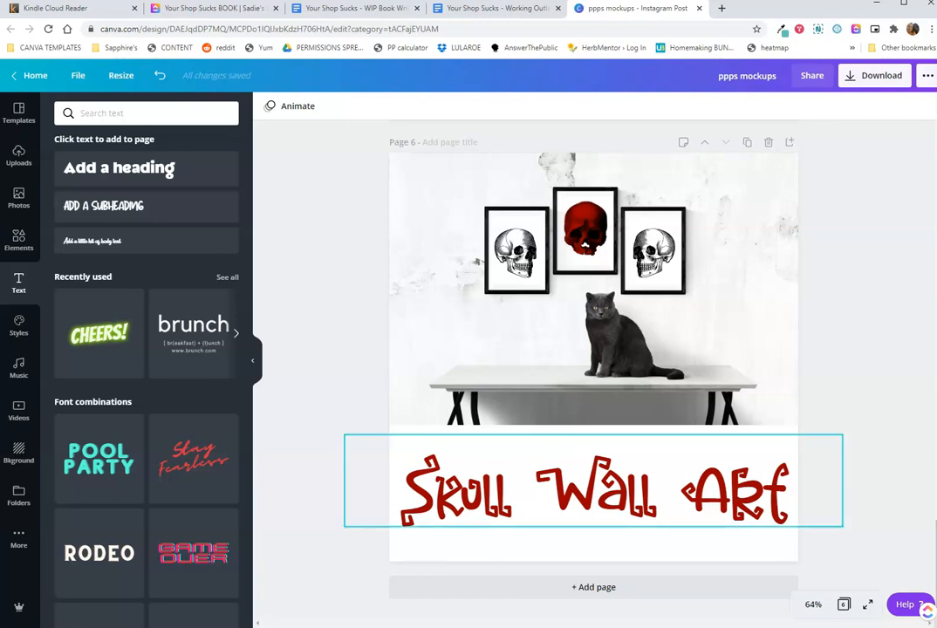
{"action": "left_click", "coordinate": [593, 488]}
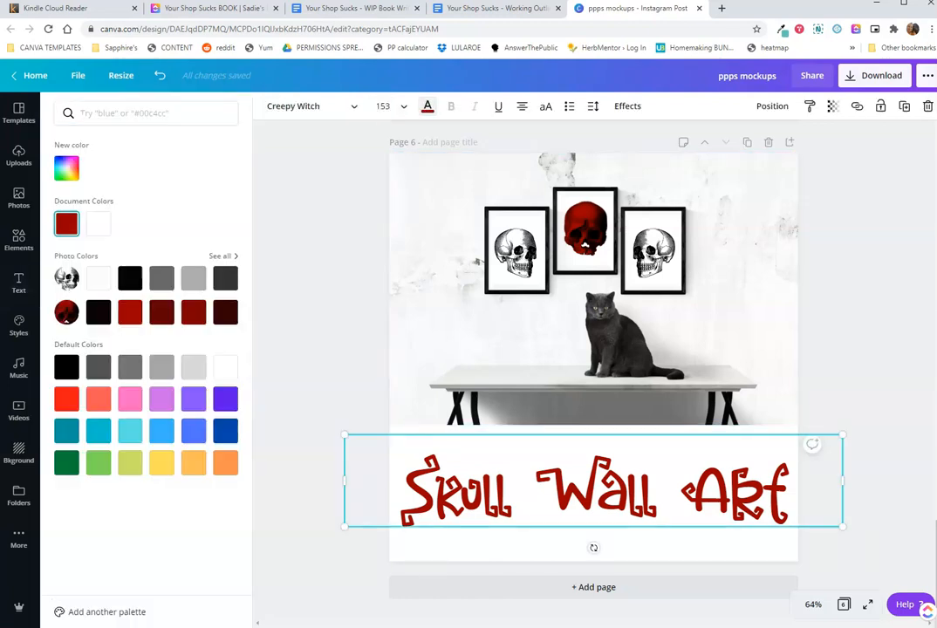
Browse the skull wall art design's pages and add a placeholder heading to blank page 1
{"action": "left_click", "coordinate": [18, 283]}
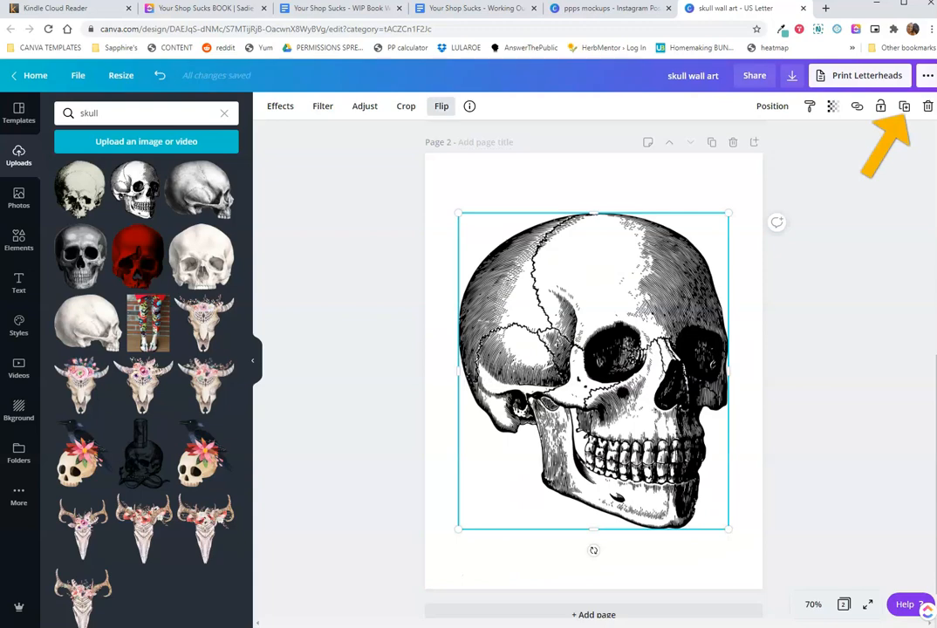
{"action": "scroll", "scroll_direction": "down", "scroll_amount": 3}
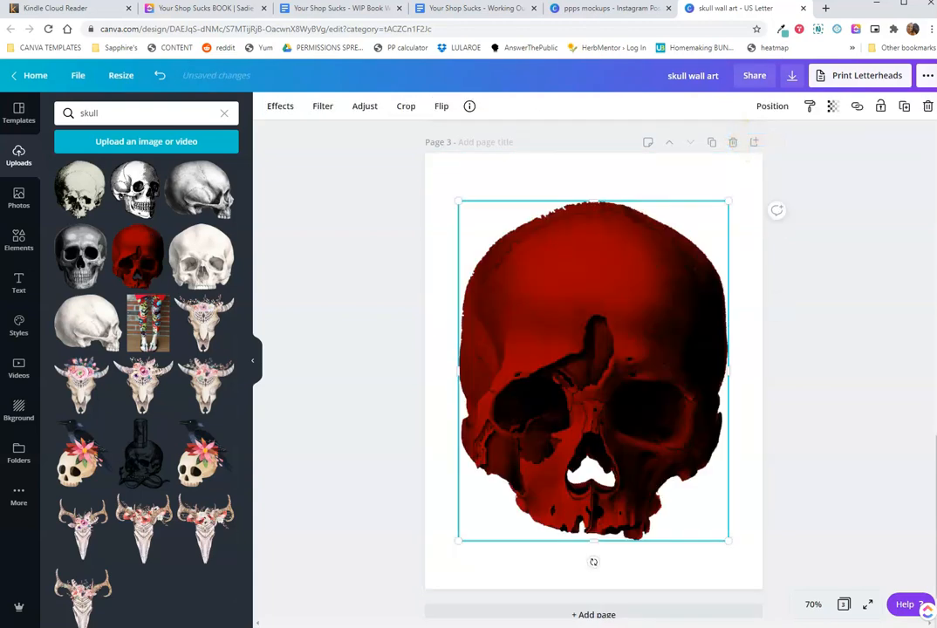
{"action": "left_click", "coordinate": [791, 75]}
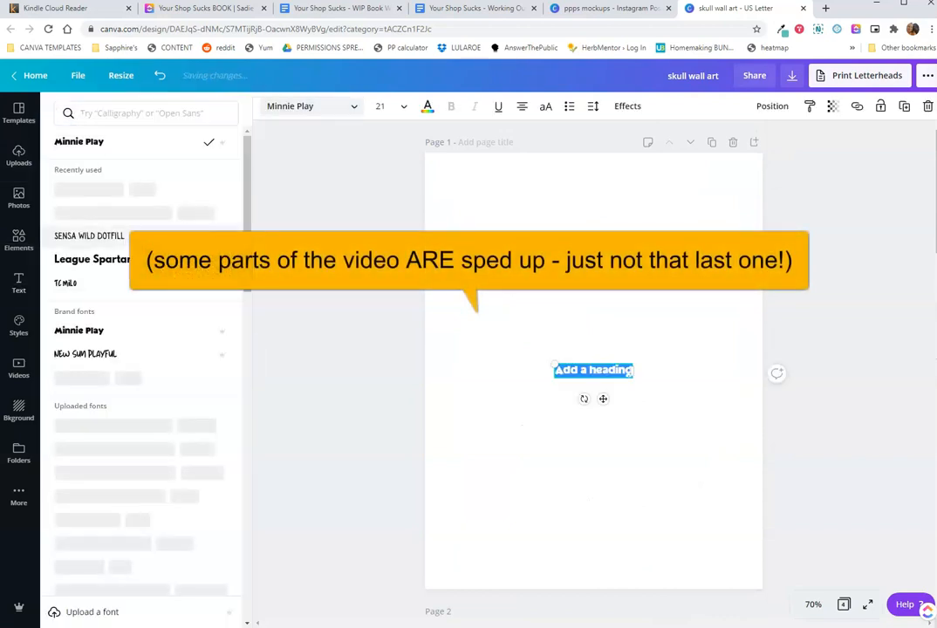
Give THANK YOU! a dotted display font and place WE APPRECIATE YOUR BUSINESS! beneath it
{"action": "left_click", "coordinate": [89, 236]}
{"action": "type", "text": "WE APPRECIATE YOUR BUSINESS!"}
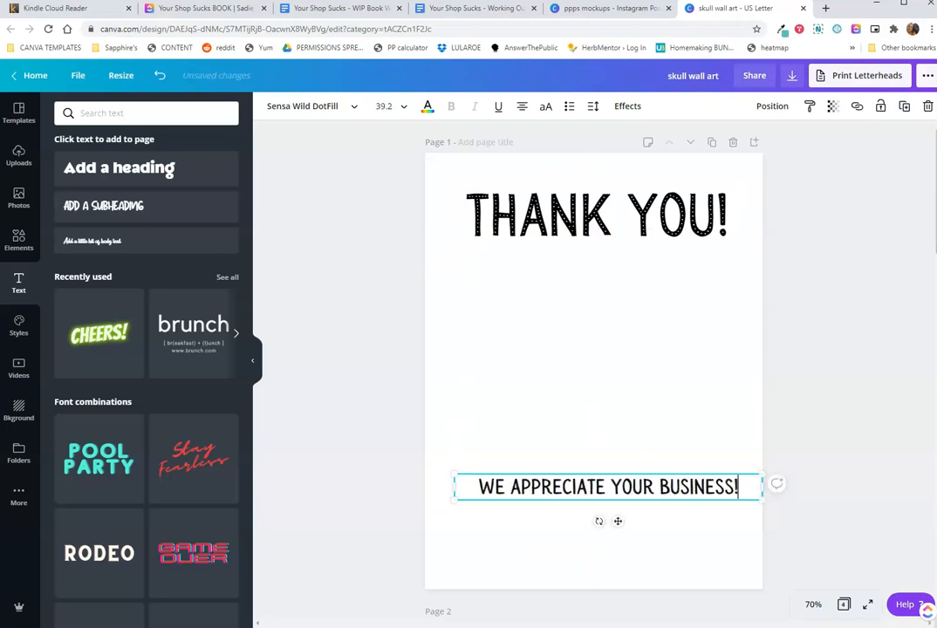
{"action": "left_click_drag", "start_coordinate": [608, 487], "coordinate": [596, 302]}
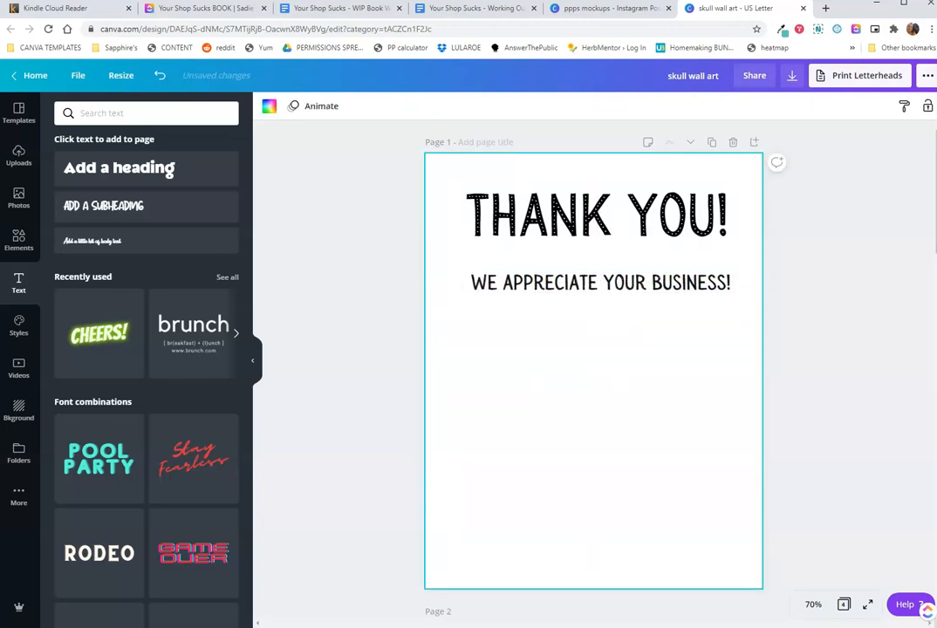
{"action": "left_click", "coordinate": [759, 8]}
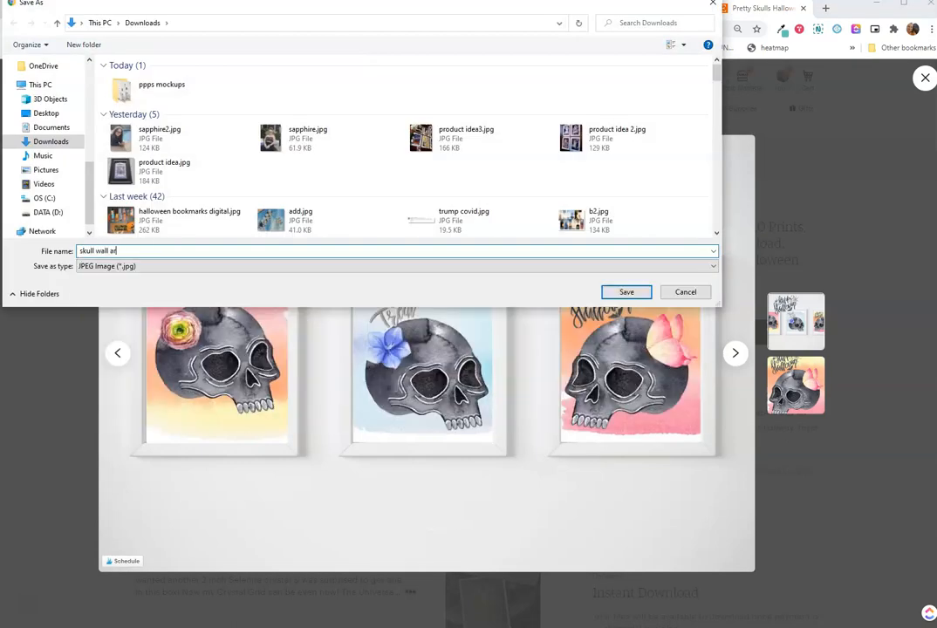
Save the Pretty Skulls Halloween and Royal Bee Prints listing images to Downloads
{"action": "left_click", "coordinate": [627, 292]}
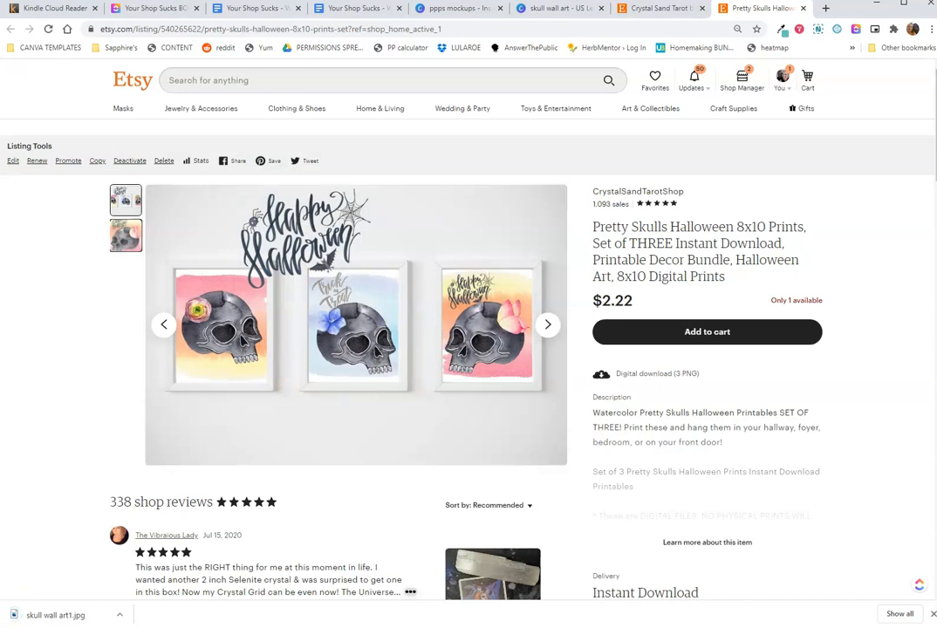
{"action": "left_click", "coordinate": [637, 191]}
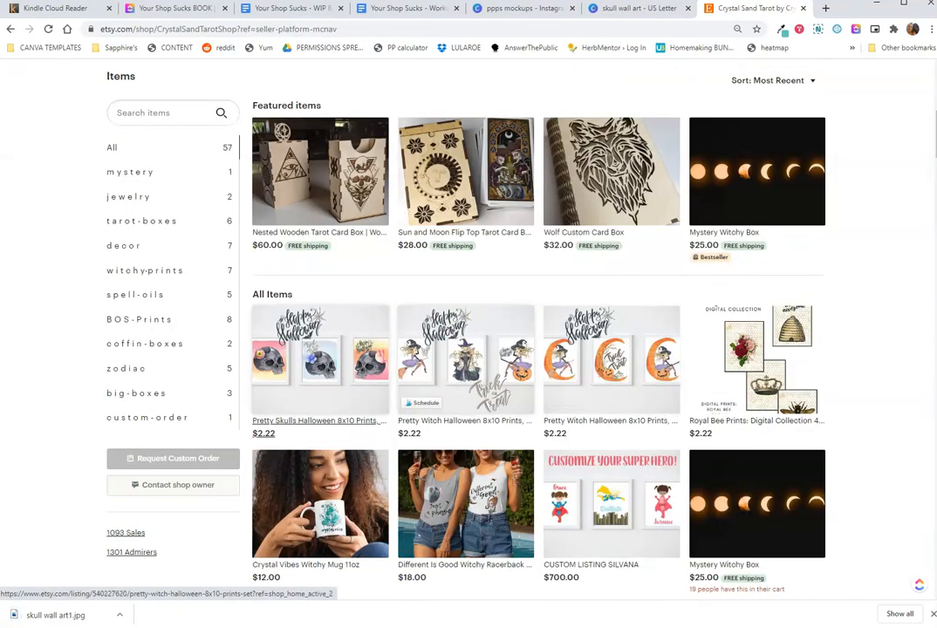
{"action": "mouse_move", "coordinate": [611, 357]}
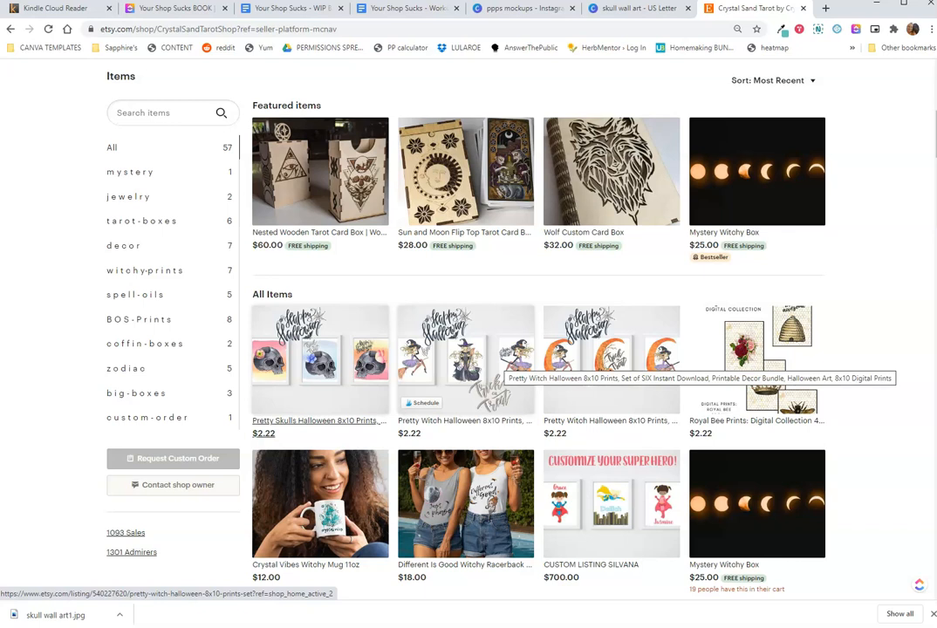
{"action": "left_click", "coordinate": [757, 349]}
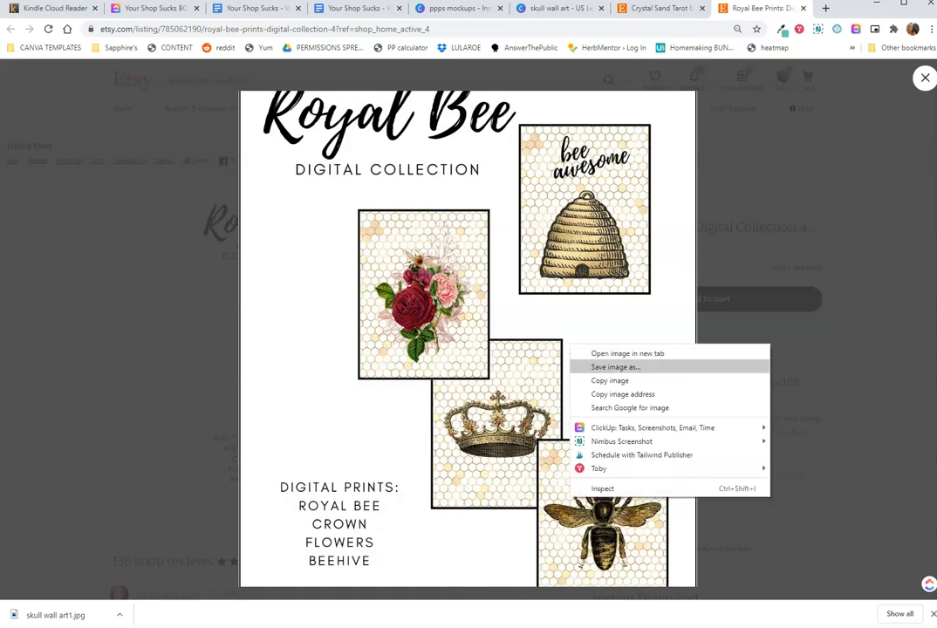
{"action": "left_click", "coordinate": [616, 366]}
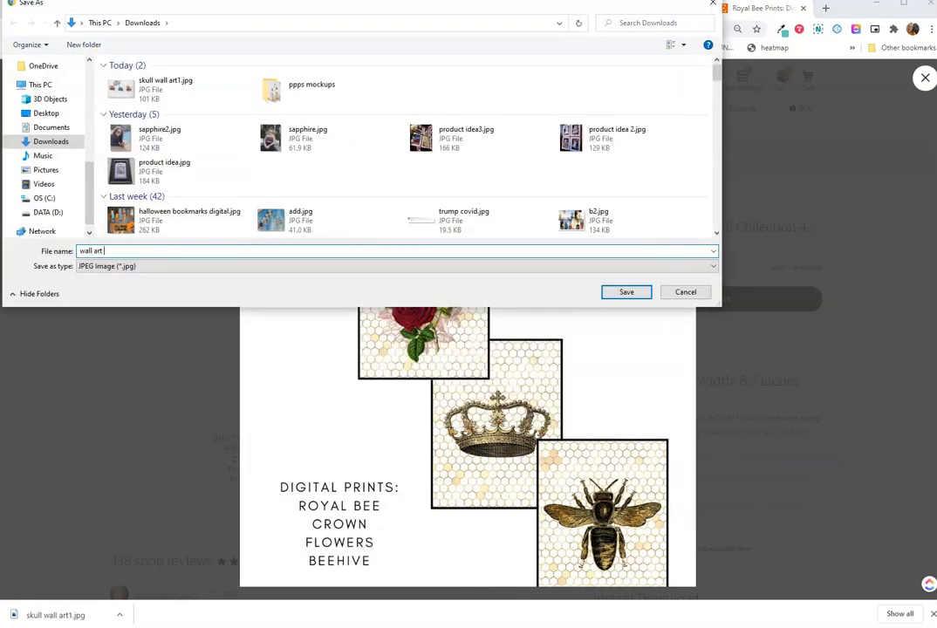
{"action": "left_click", "coordinate": [625, 292]}
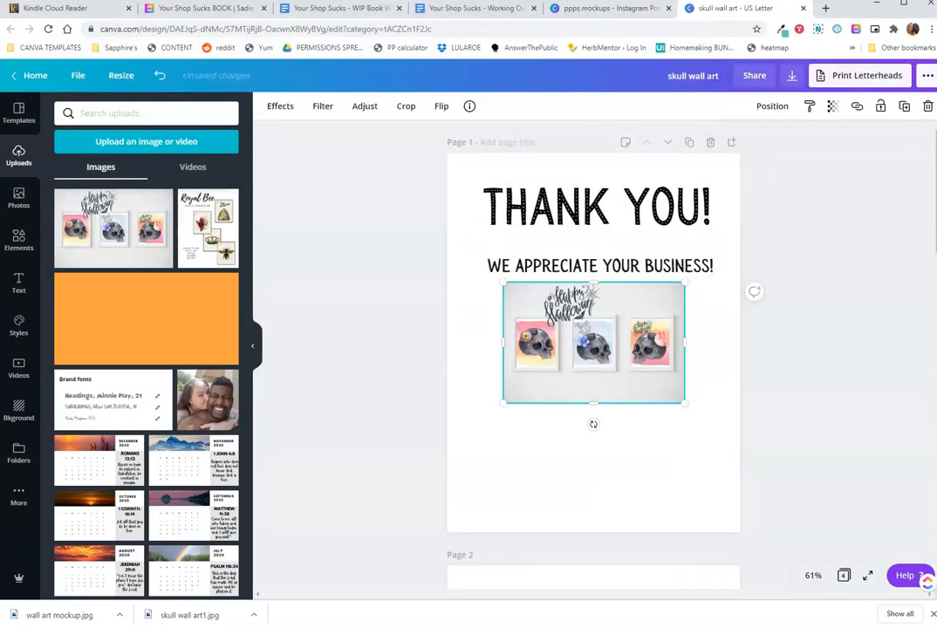
Link the tilted skulls mockup to the pretty-skulls-halloween-8x10-prints-set listing URL
{"action": "left_click", "coordinate": [824, 8]}
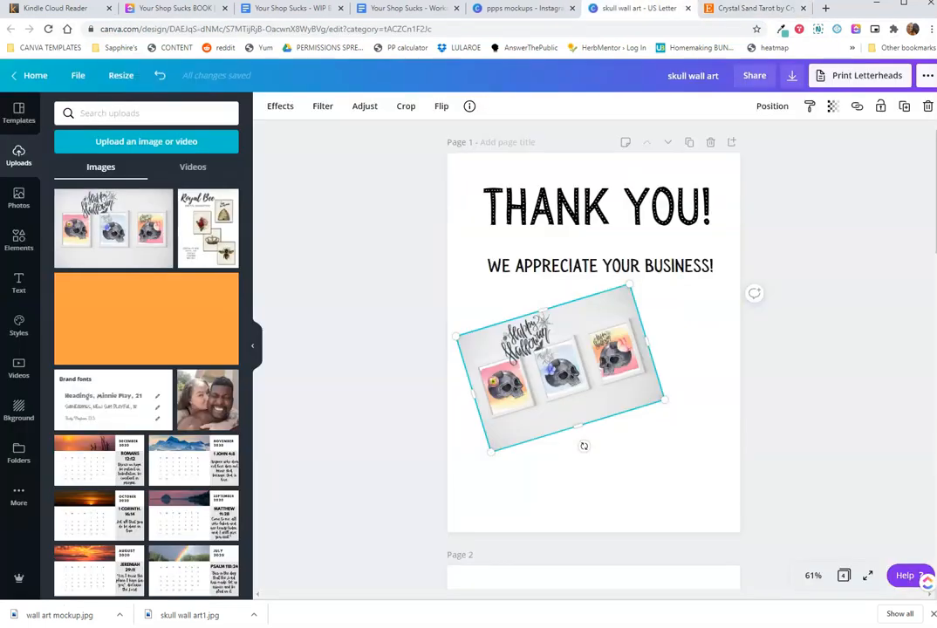
{"action": "left_click", "coordinate": [856, 105]}
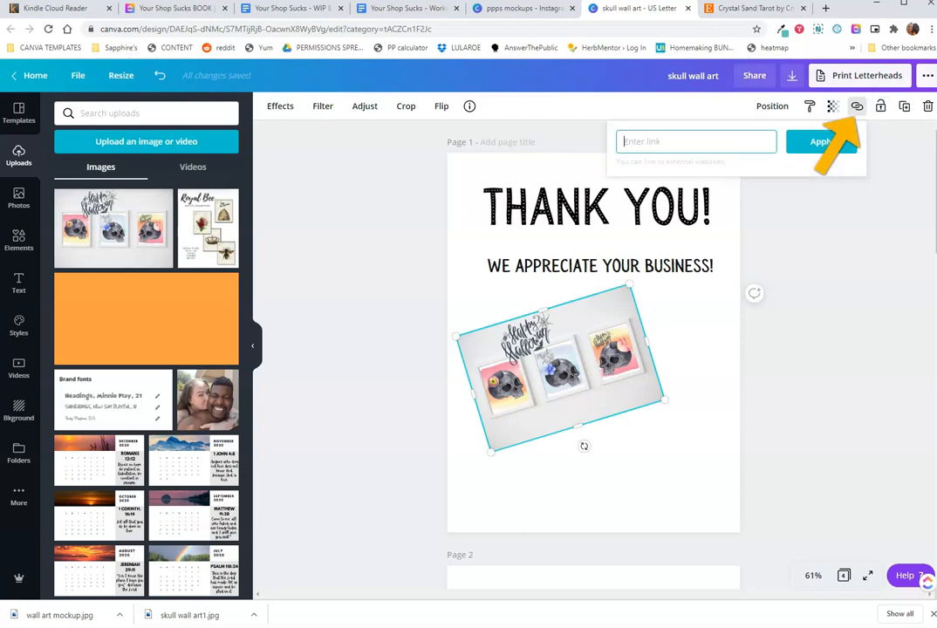
{"action": "type", "text": "retty-skulls-halloween-8x10-prints-set"}
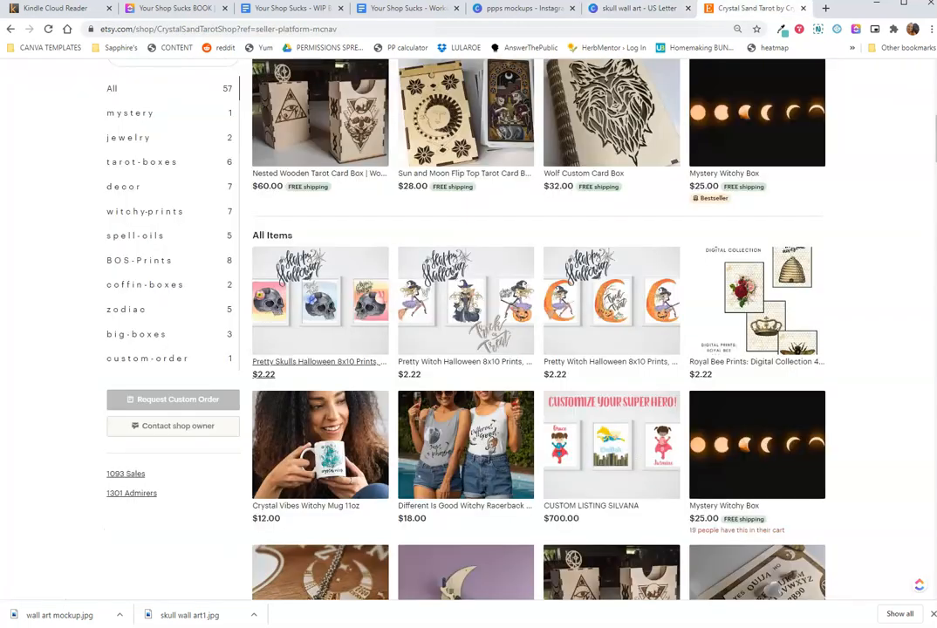
{"action": "left_click", "coordinate": [756, 301]}
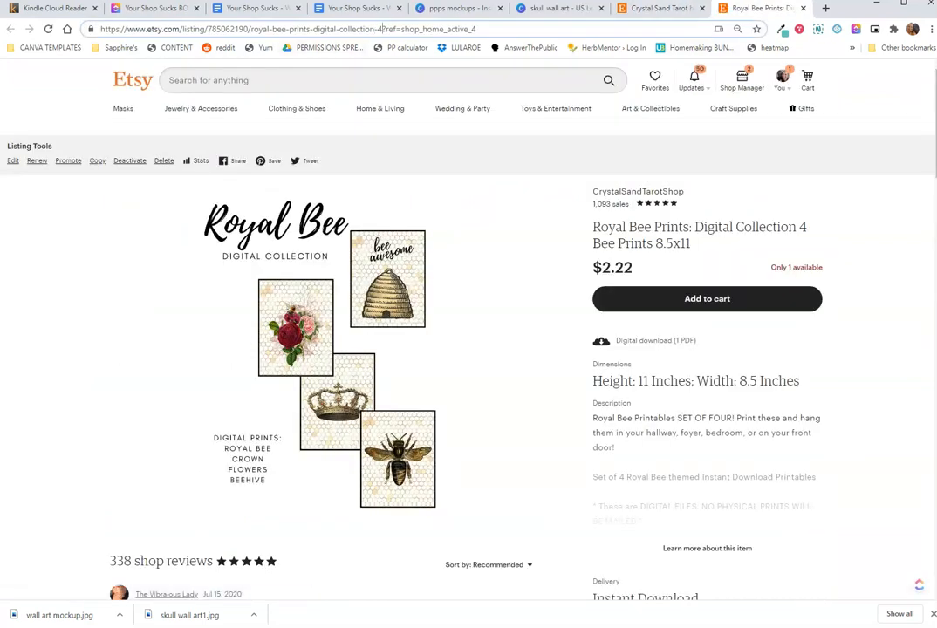
{"action": "left_click", "coordinate": [248, 29]}
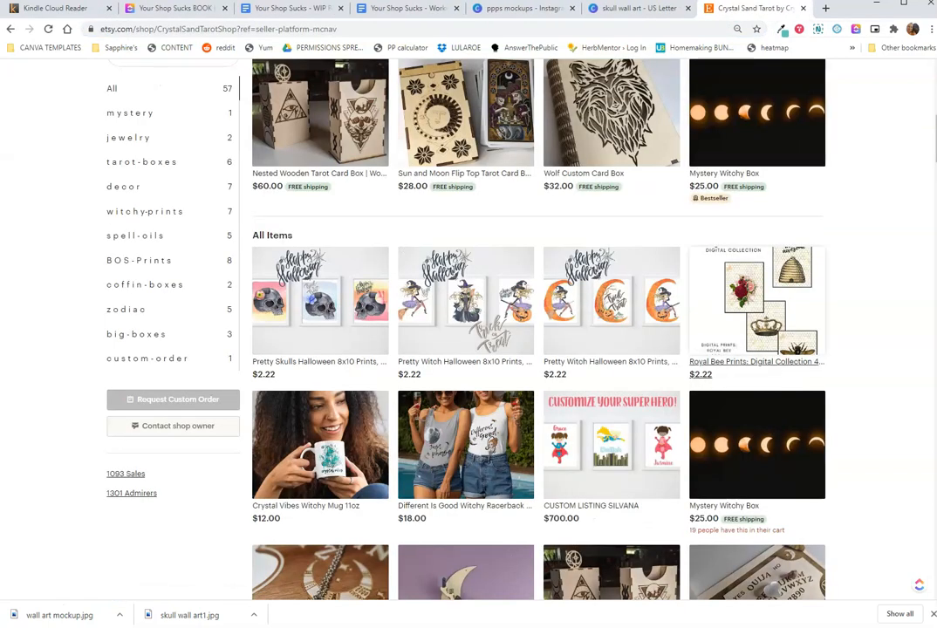
{"action": "left_click", "coordinate": [751, 7]}
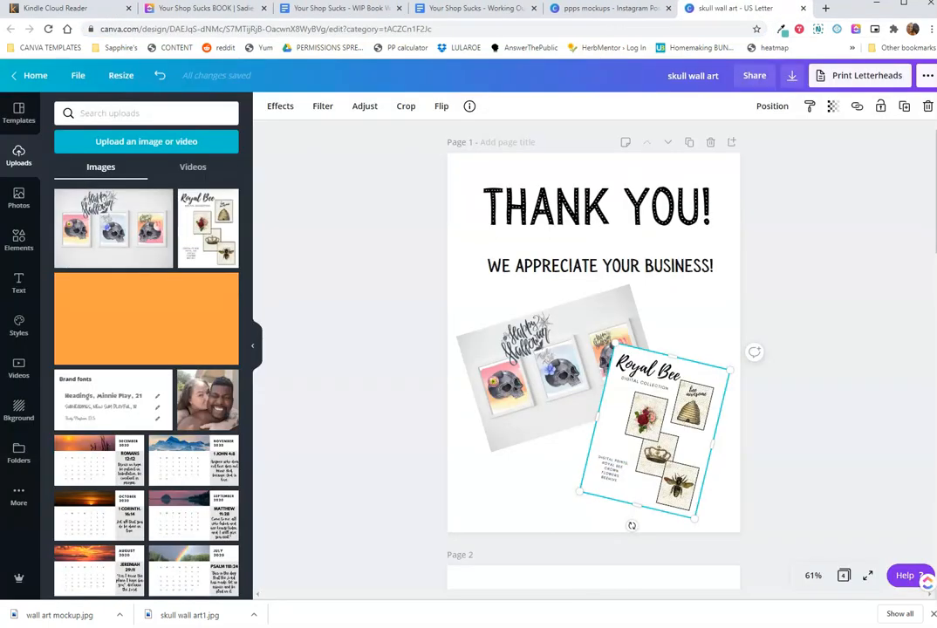
Add a light grey rectangle and send it backward behind the tilted Royal Bee mockup
{"action": "left_click", "coordinate": [856, 105]}
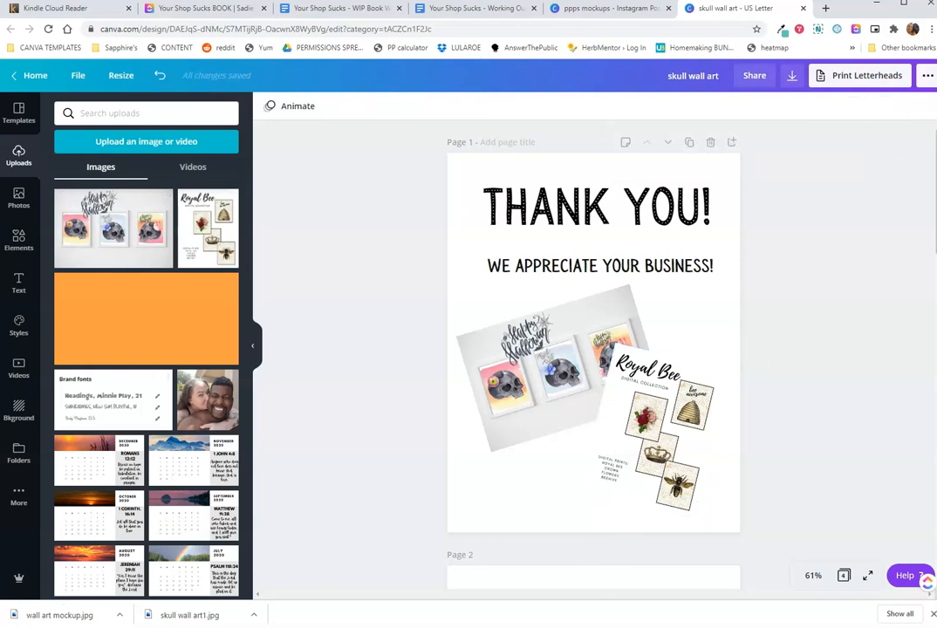
{"action": "left_click", "coordinate": [18, 240]}
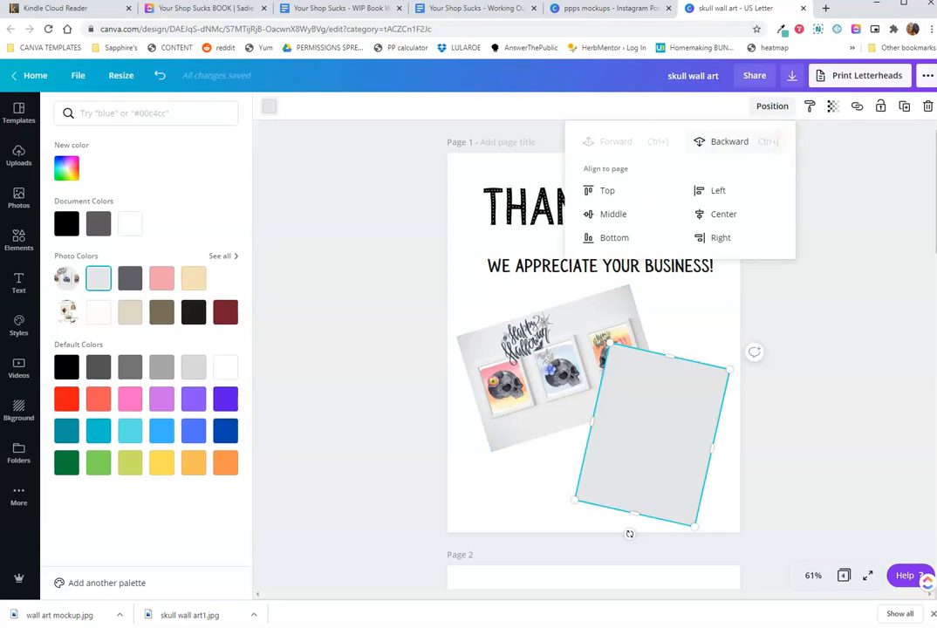
{"action": "left_click", "coordinate": [729, 142]}
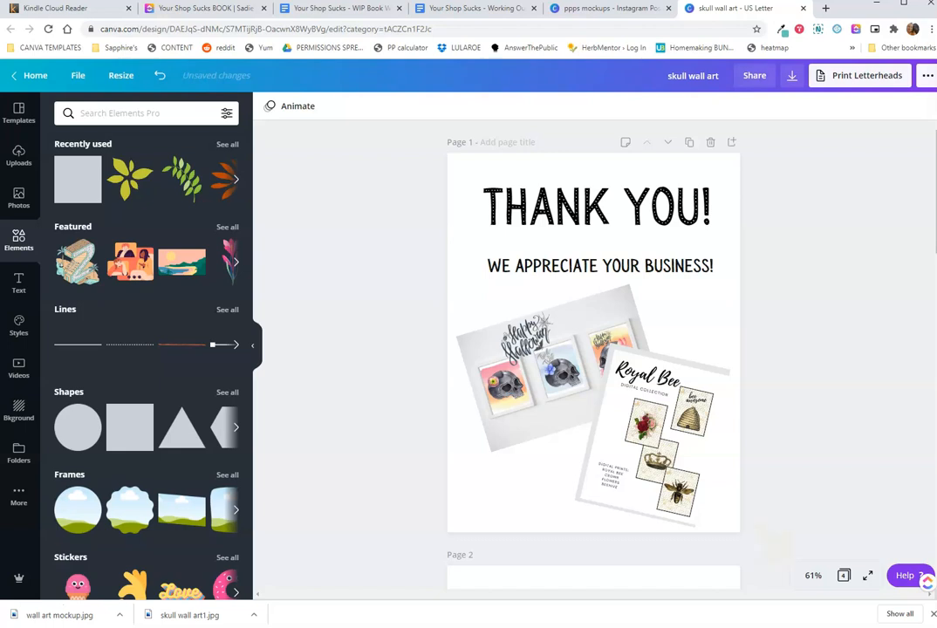
Type 'CHECK OUT OUR OTHER DESIGNS!' and 'USE CODE "15OFF" TO SAVE 15%!' into the subtitle
{"action": "type", "text": "CHECK OUT OUR OTHE"}
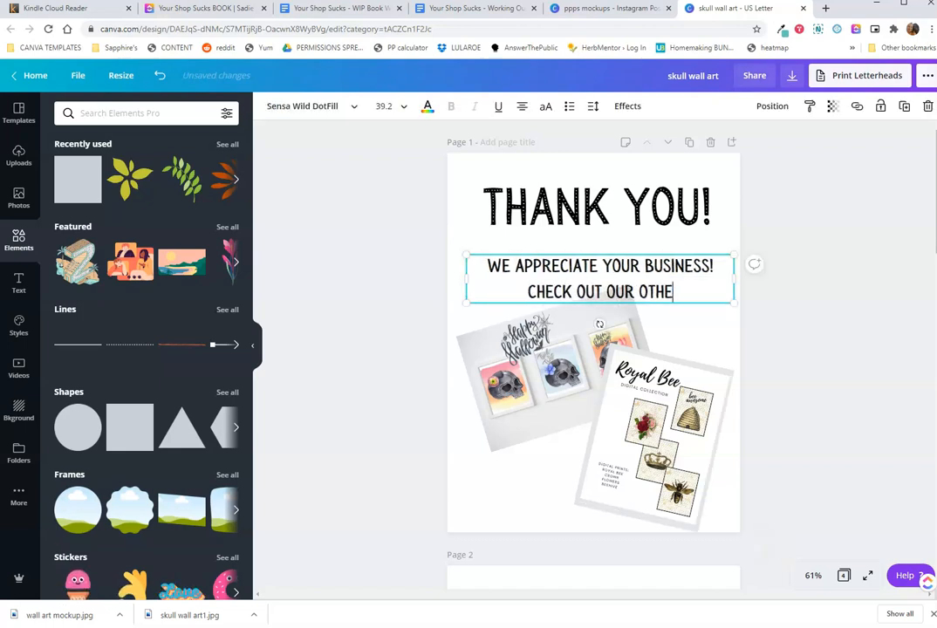
{"action": "type", "text": "R DESIGNS!"}
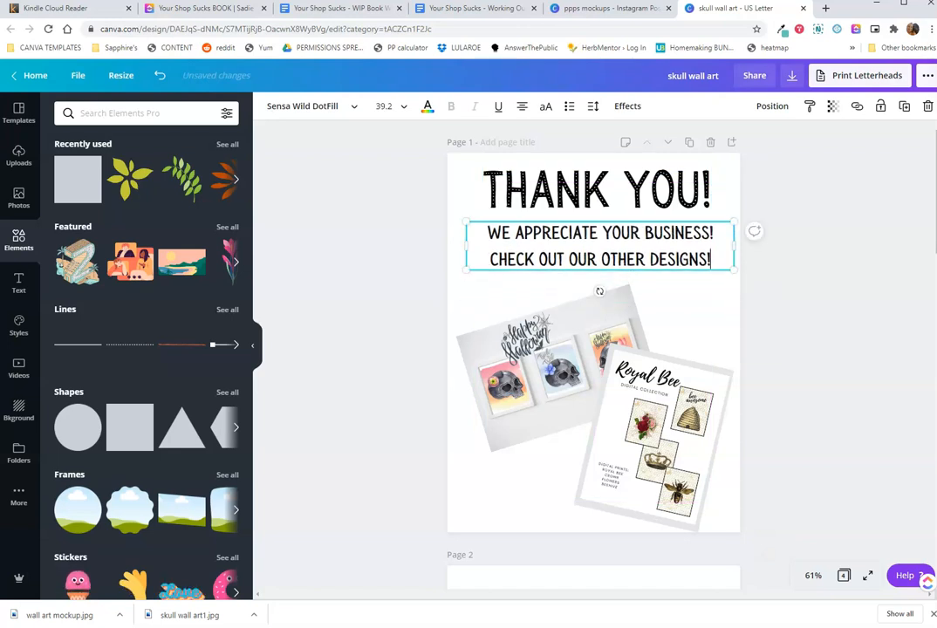
{"action": "type", "text": "USE CODE \"15OFF\" TO SAVE 15%!"}
{"action": "left_click", "coordinate": [693, 76]}
{"action": "type", "text": "etsy shop "}
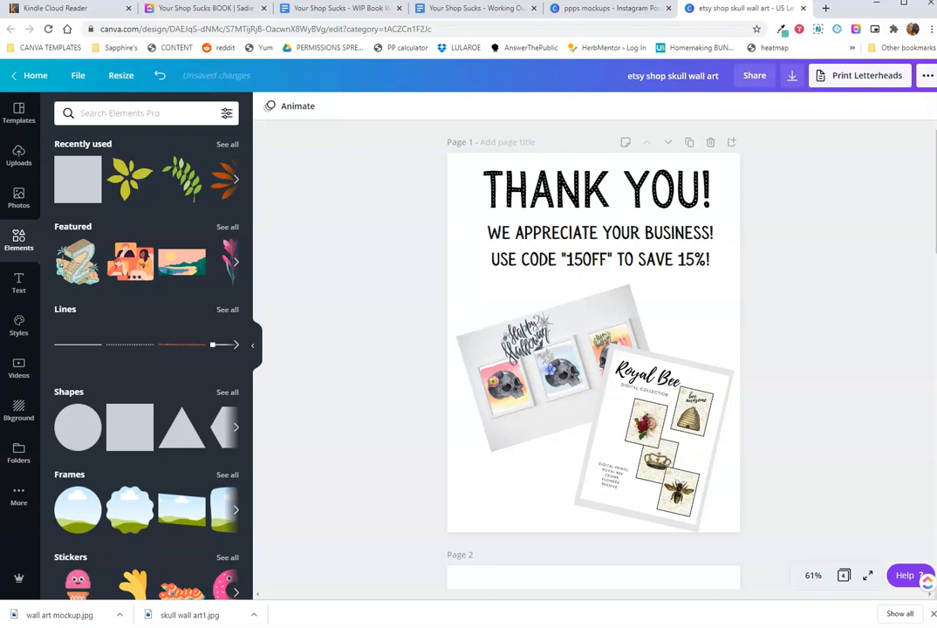
Download the 'etsy shop skull wall art' design as a PDF
{"action": "left_click", "coordinate": [790, 75]}
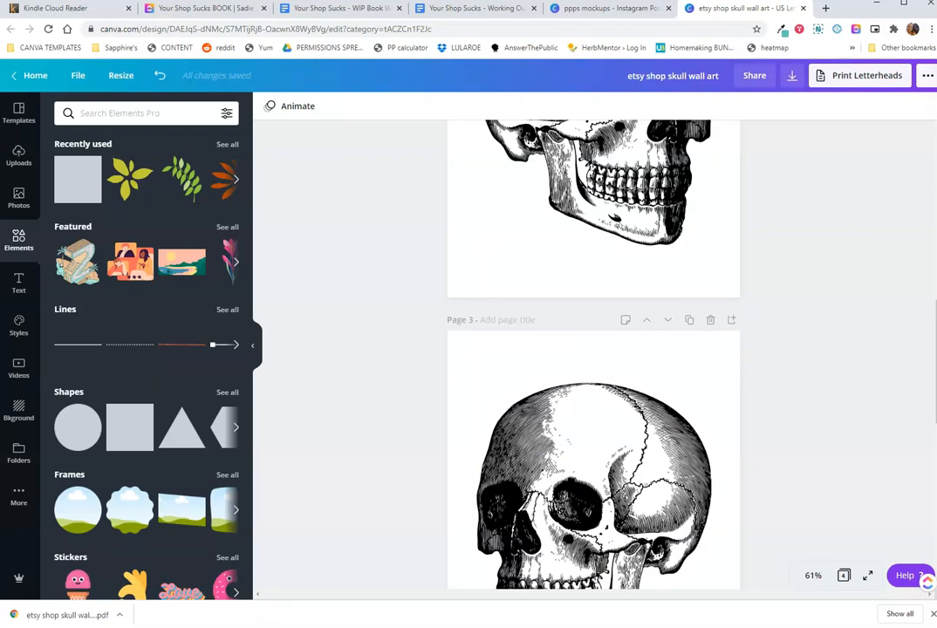
{"action": "scroll", "scroll_direction": "up", "scroll_amount": 3}
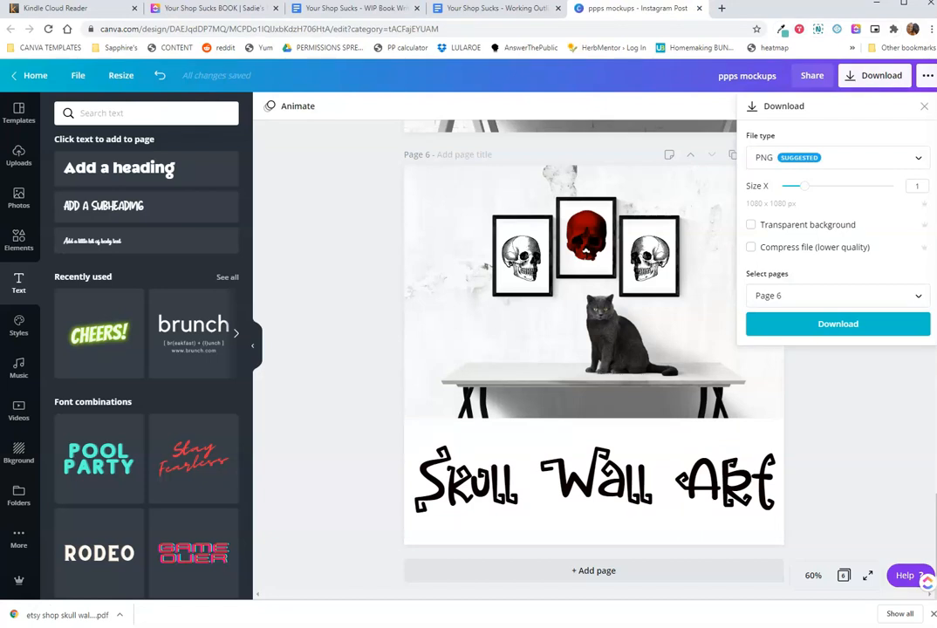
Download page 6 of the ppps mockups design as a PNG
{"action": "left_click", "coordinate": [628, 8]}
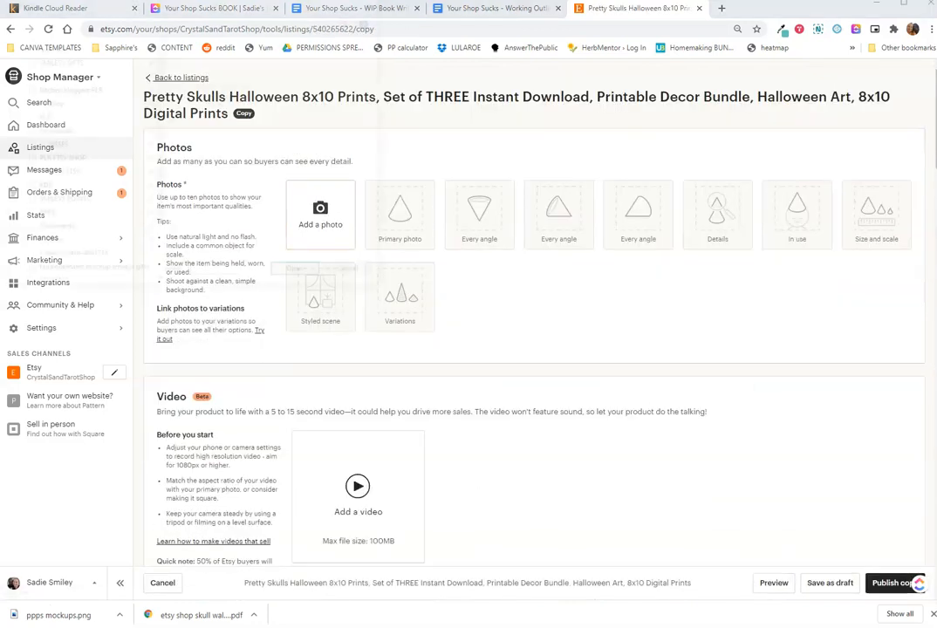
Upload ppps mockups.png as the copied Etsy listing's photo
{"action": "left_click", "coordinate": [320, 212]}
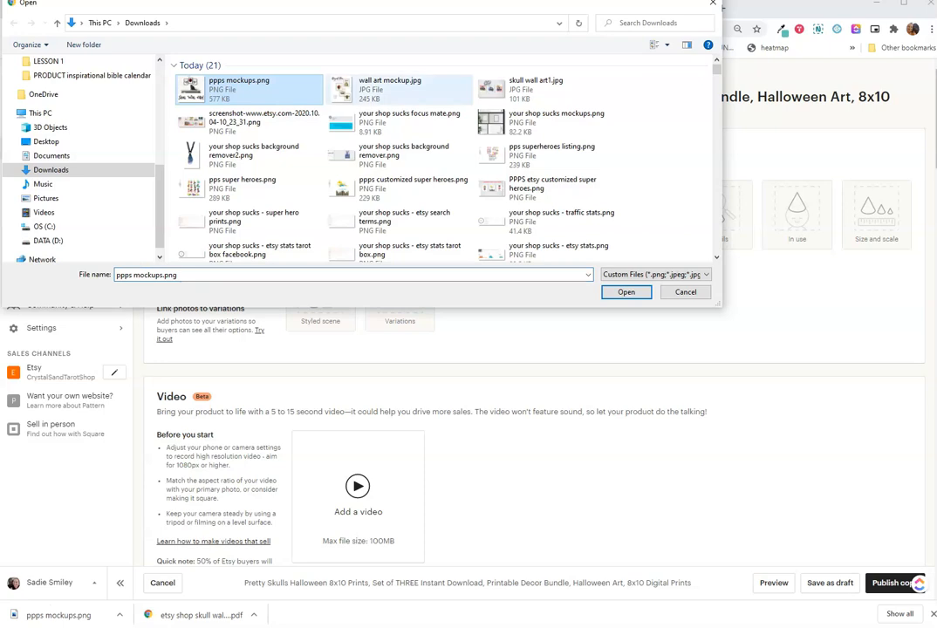
{"action": "left_click", "coordinate": [399, 88]}
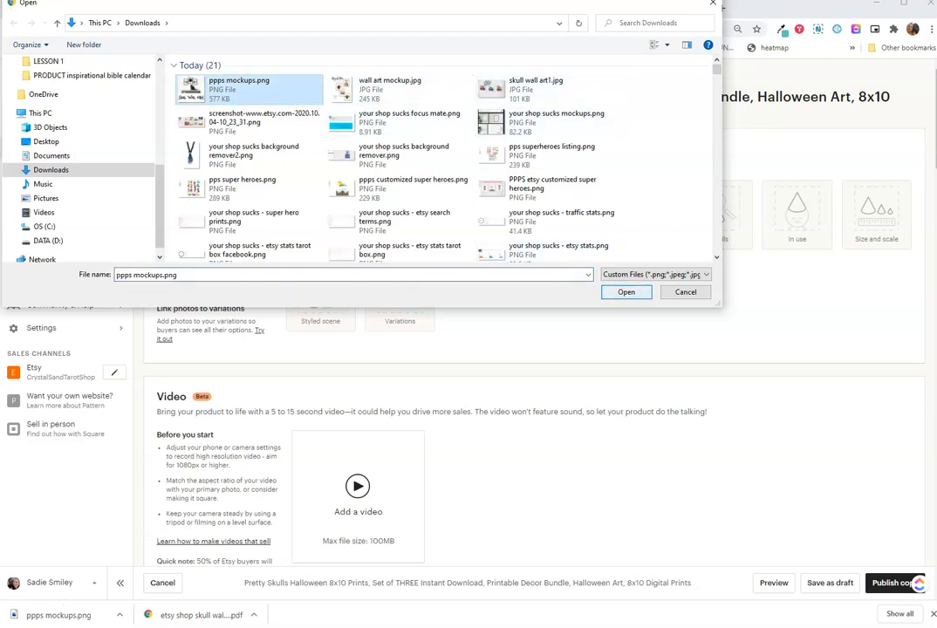
{"action": "left_click", "coordinate": [626, 292]}
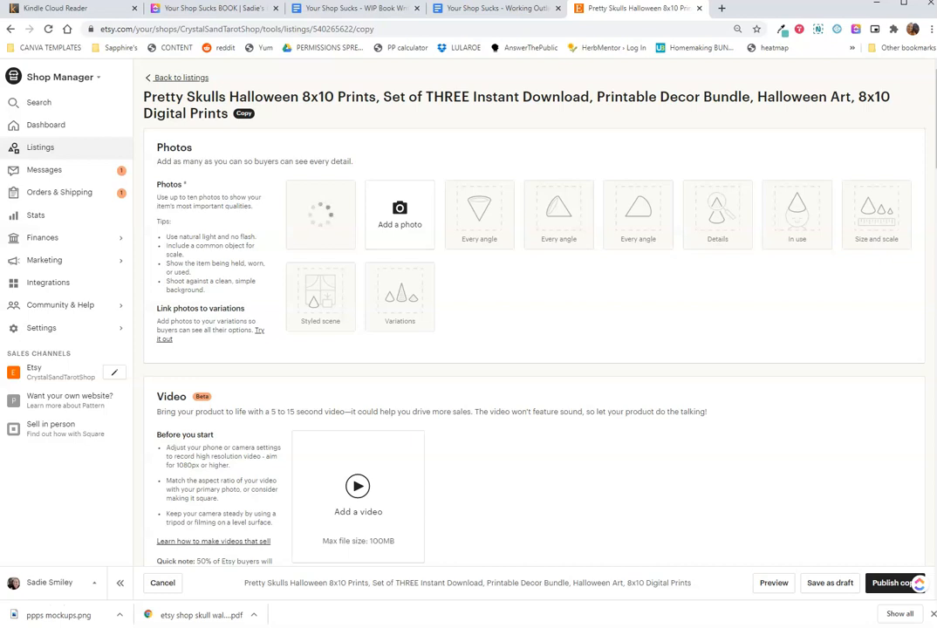
{"action": "scroll", "scroll_direction": "down", "scroll_amount": 3}
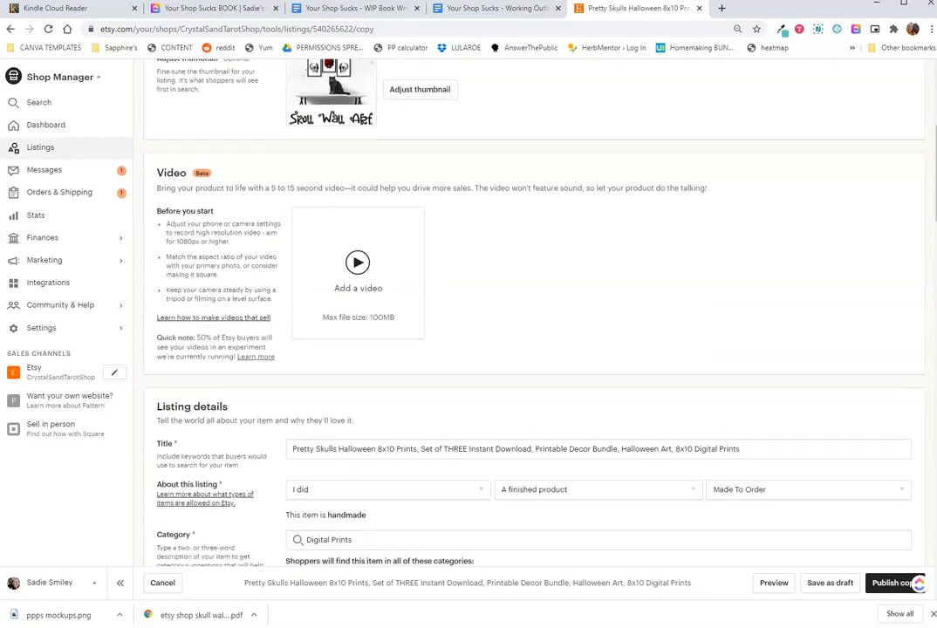
{"action": "scroll", "scroll_direction": "down", "scroll_amount": 3}
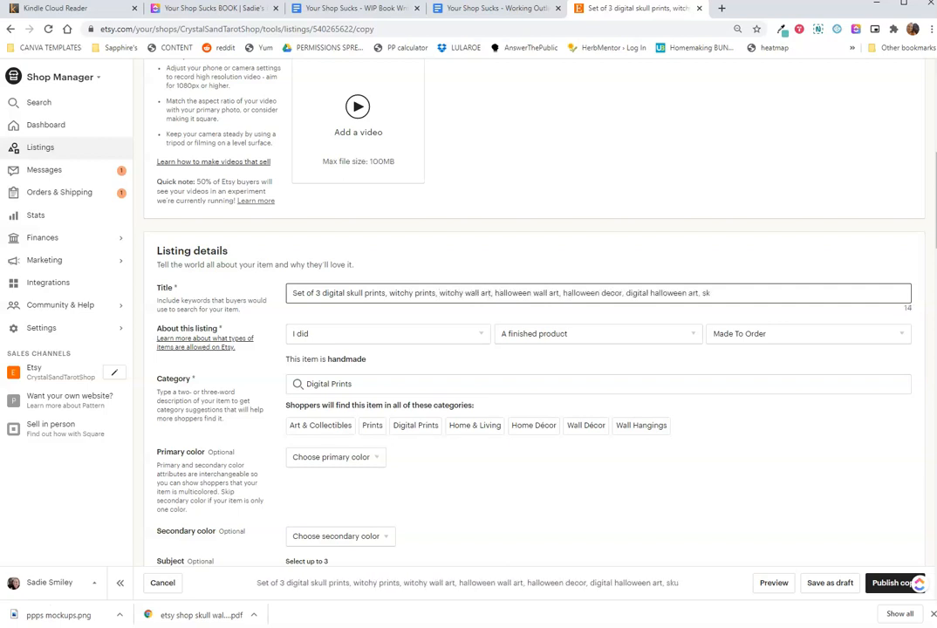
Finish the skull prints title with 'halloween prints' and scroll down the listing form
{"action": "type", "text": "halloween prints"}
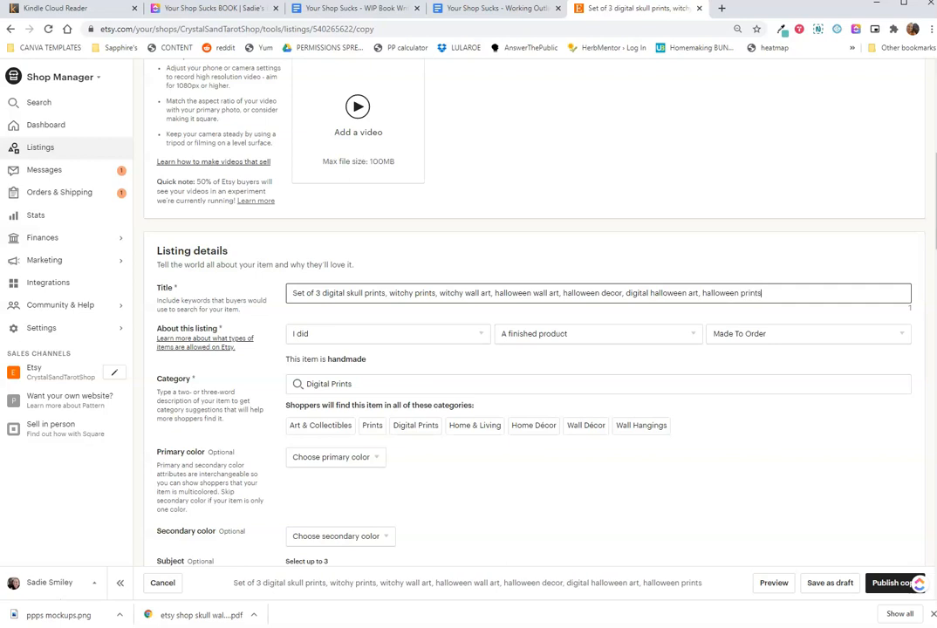
{"action": "scroll", "scroll_direction": "down", "scroll_amount": 3}
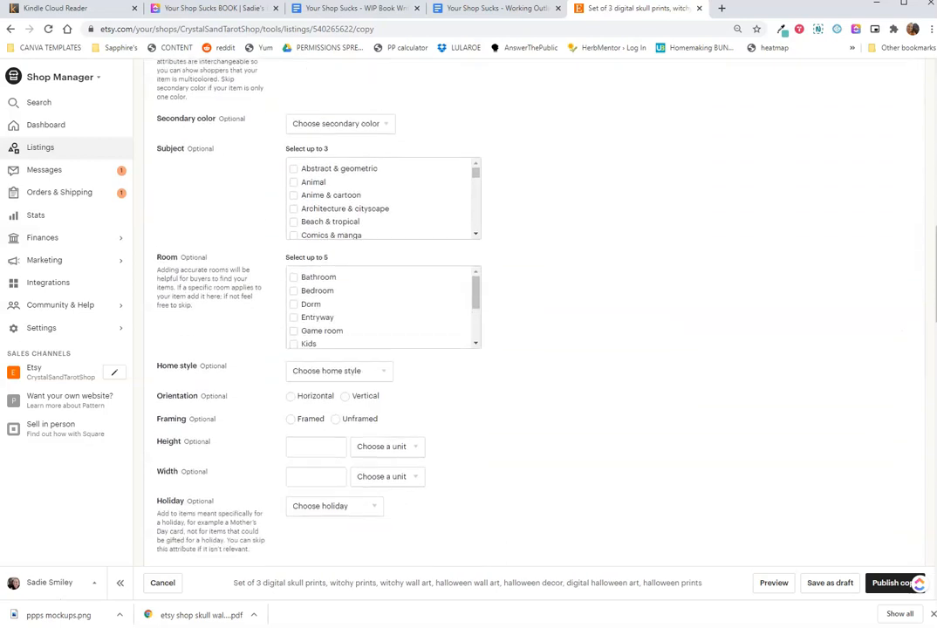
{"action": "scroll", "scroll_direction": "down", "scroll_amount": 3}
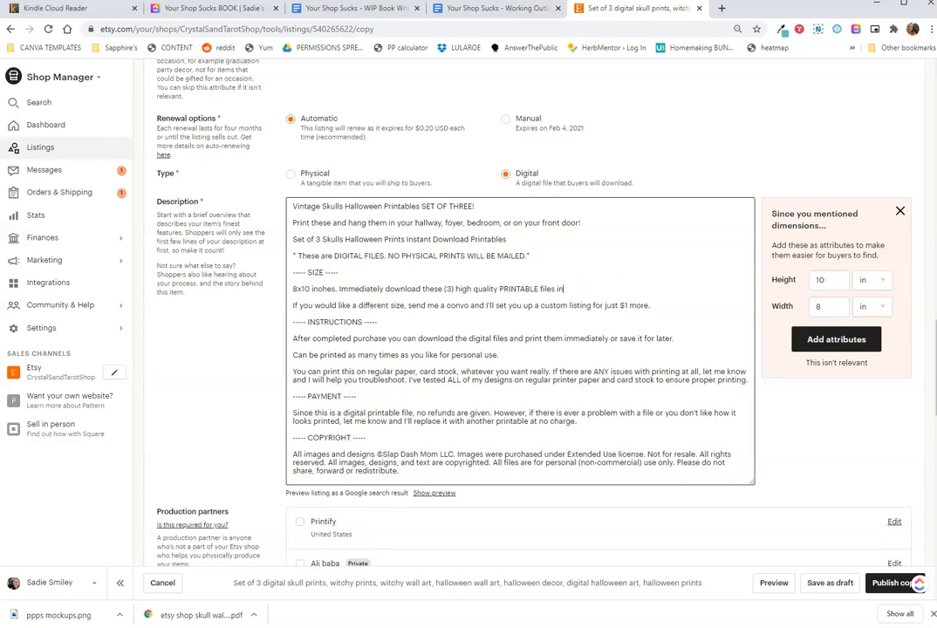
{"action": "scroll", "scroll_direction": "down", "scroll_amount": 3}
{"action": "type", "text": "h"}
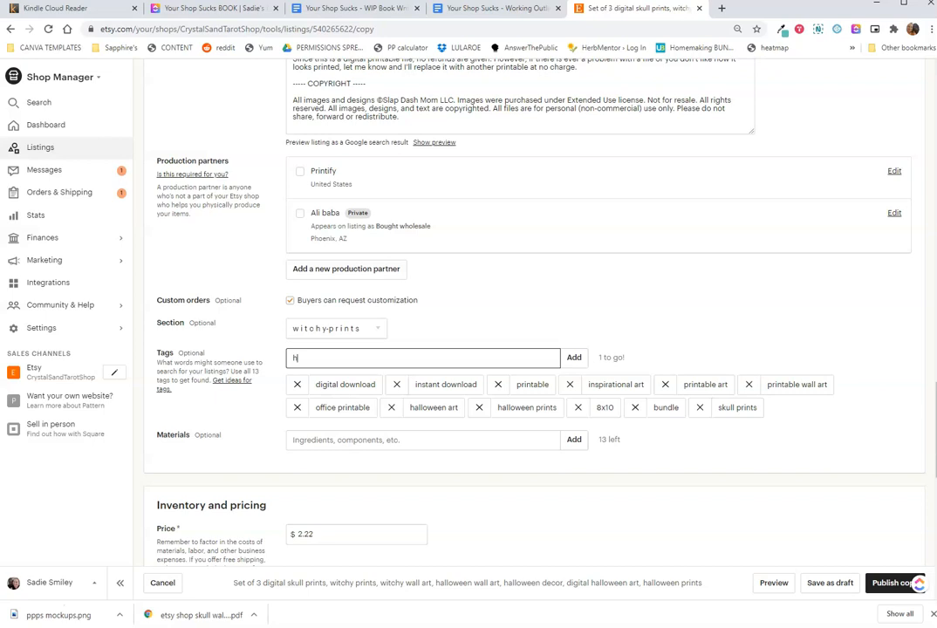
Add the 'halloween downloads' tag and remove the 'bundle' tag
{"action": "type", "text": "alloween downloads"}
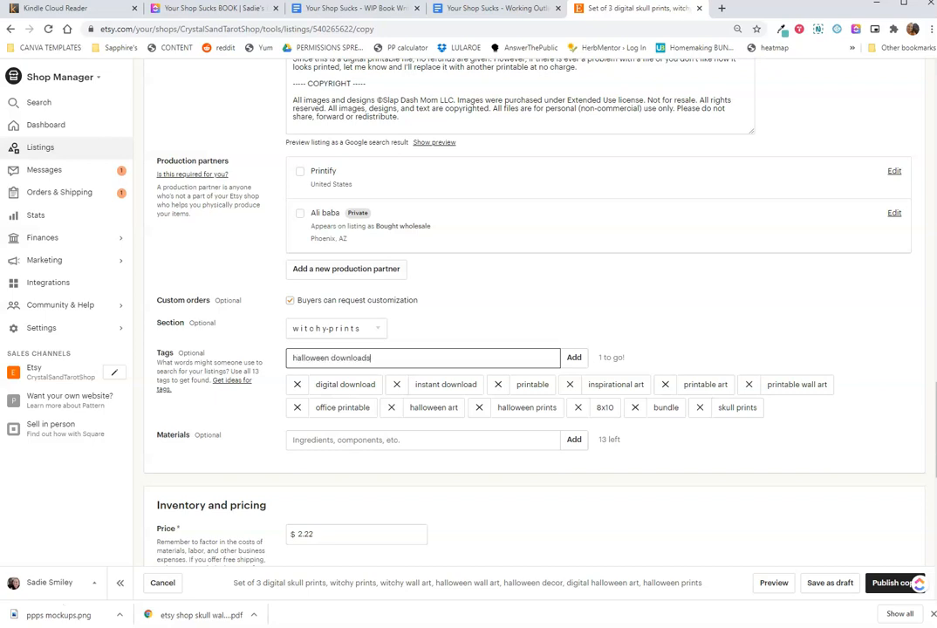
{"action": "left_click", "coordinate": [573, 356]}
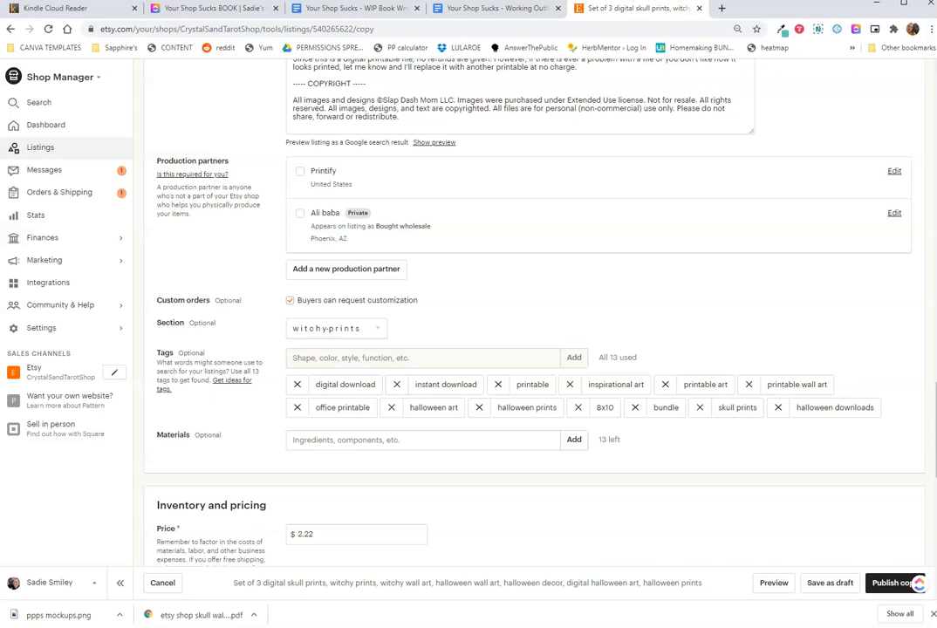
{"action": "left_click", "coordinate": [634, 407]}
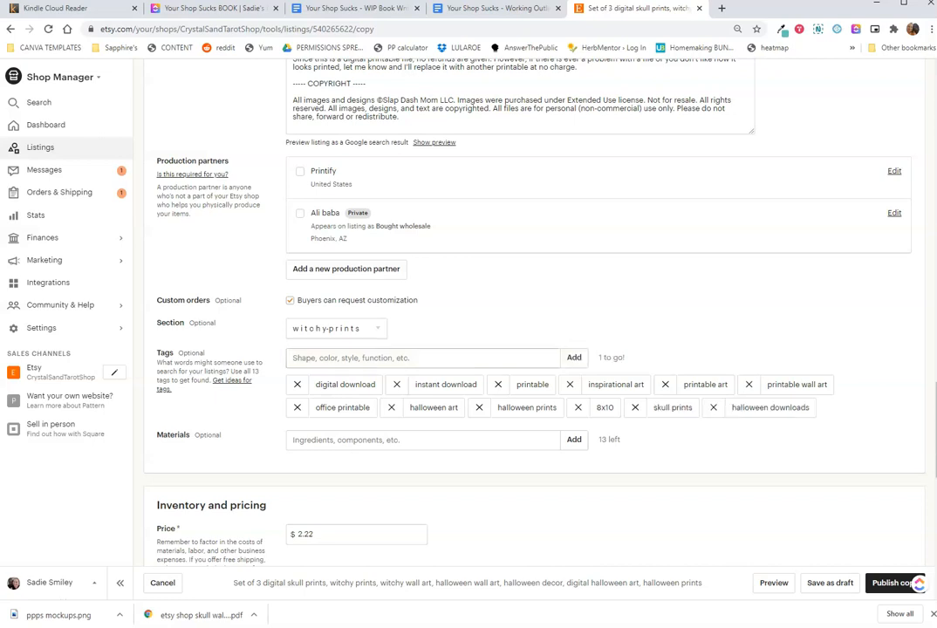
{"action": "scroll", "scroll_direction": "down", "scroll_amount": 3}
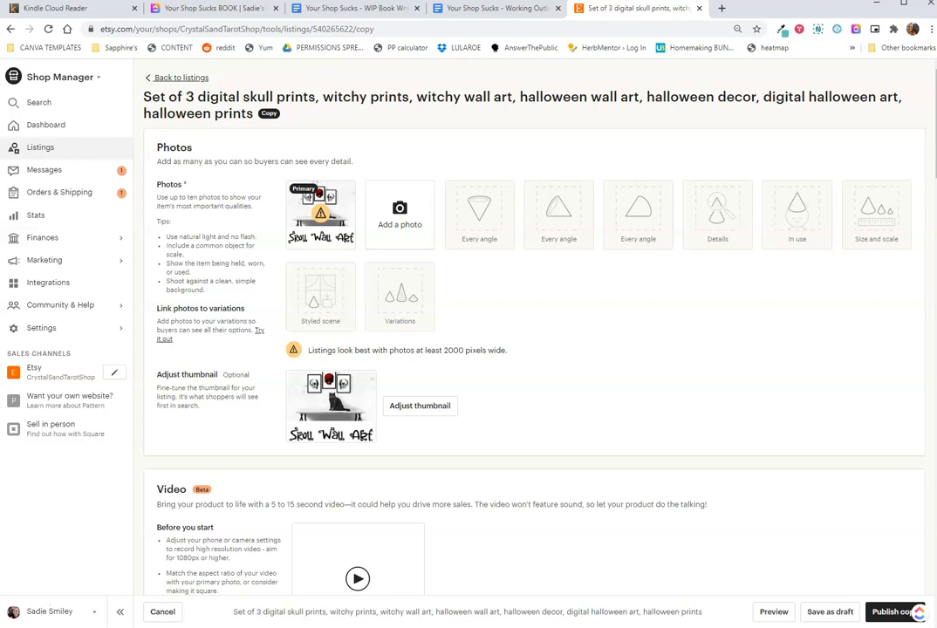
{"action": "mouse_move", "coordinate": [290, 190]}
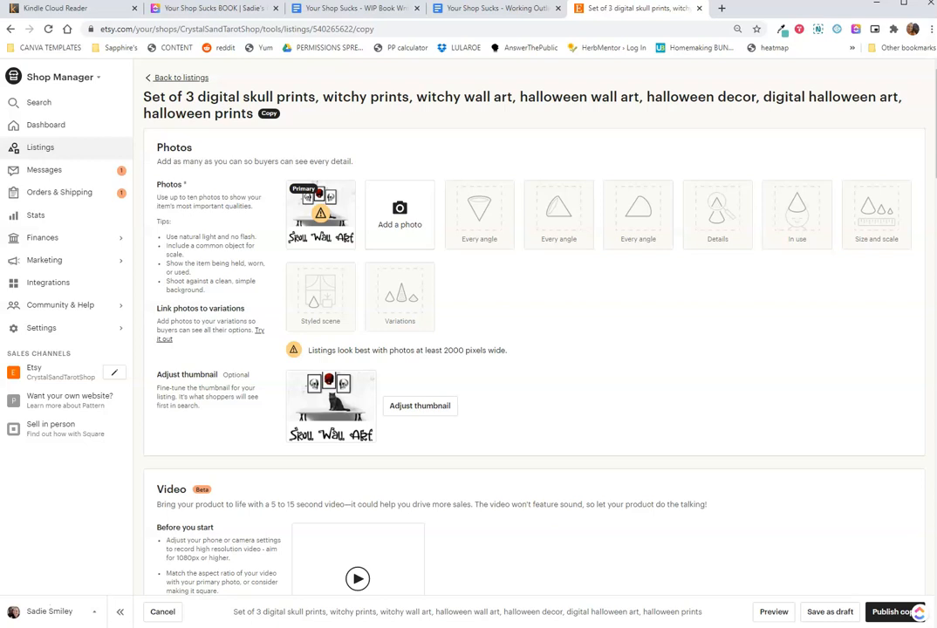
Bring up thumbnail adjustment for the primary framed-skulls photo
{"action": "left_click", "coordinate": [419, 405]}
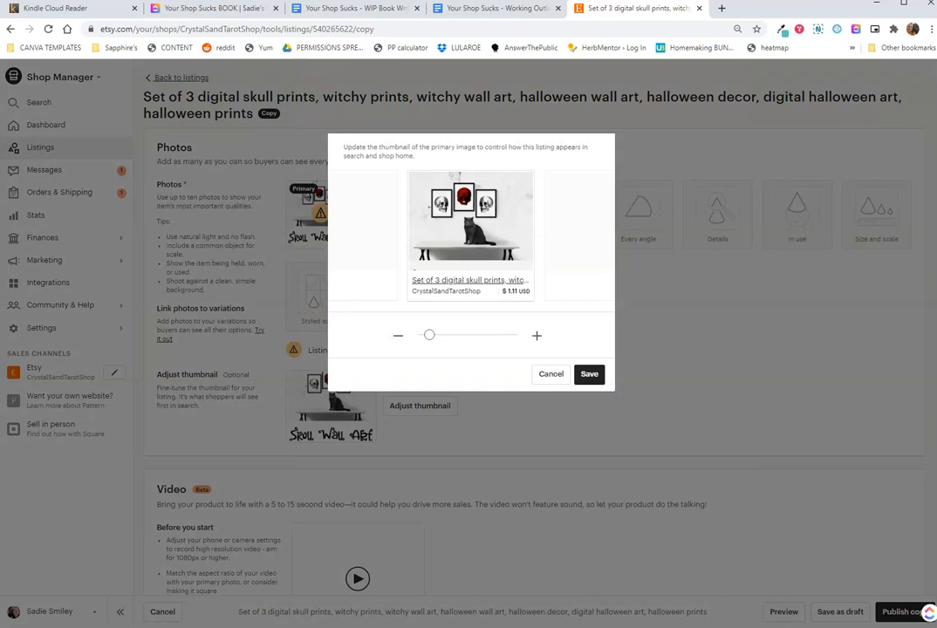
Save the cropped skulls-and-cat thumbnail, then reopen the thumbnail adjustment
{"action": "left_click", "coordinate": [588, 373]}
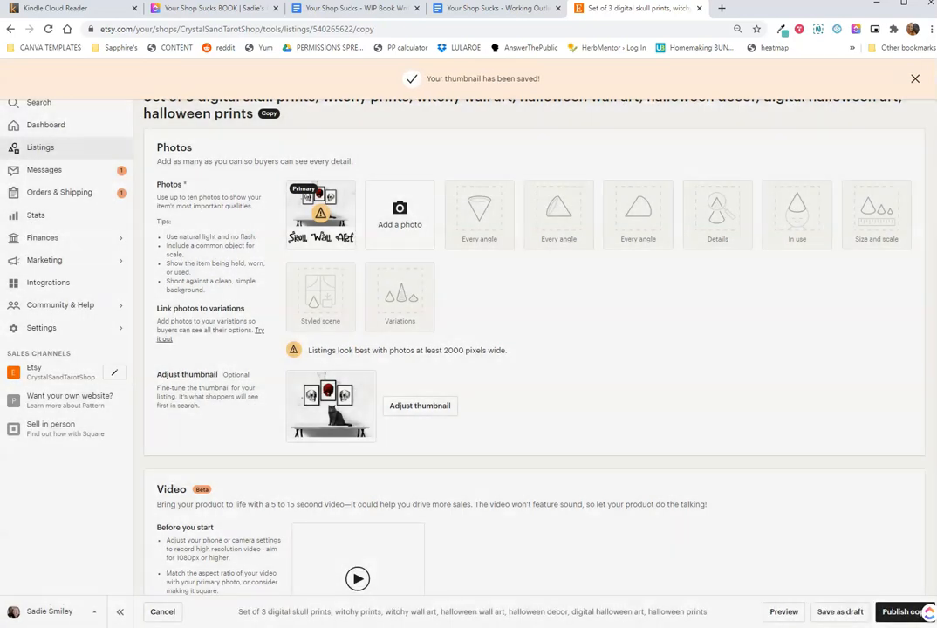
{"action": "left_click", "coordinate": [399, 214]}
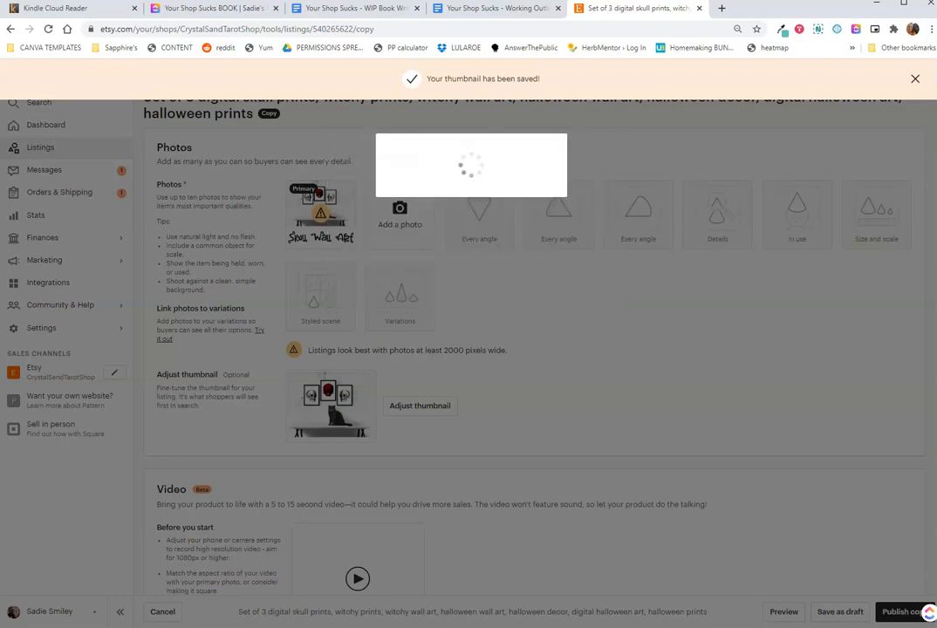